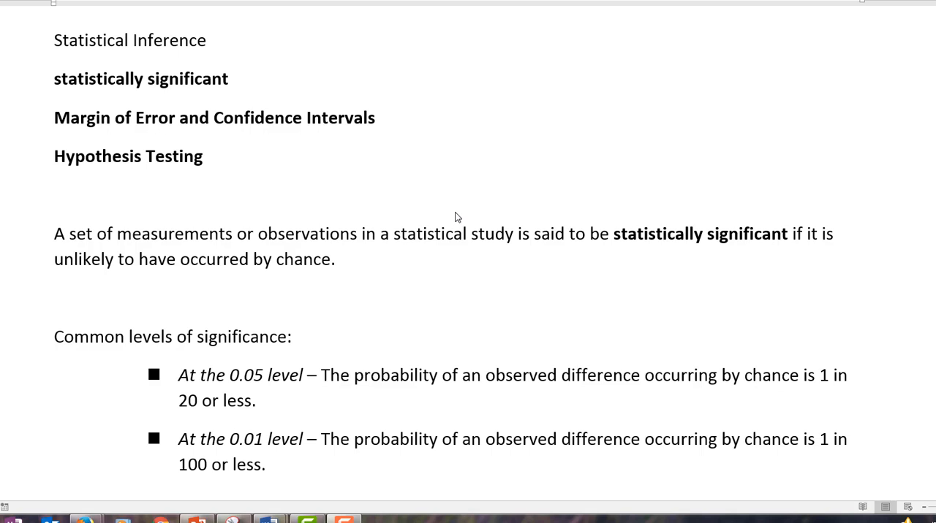
pyautogui.moveTo(371, 307)
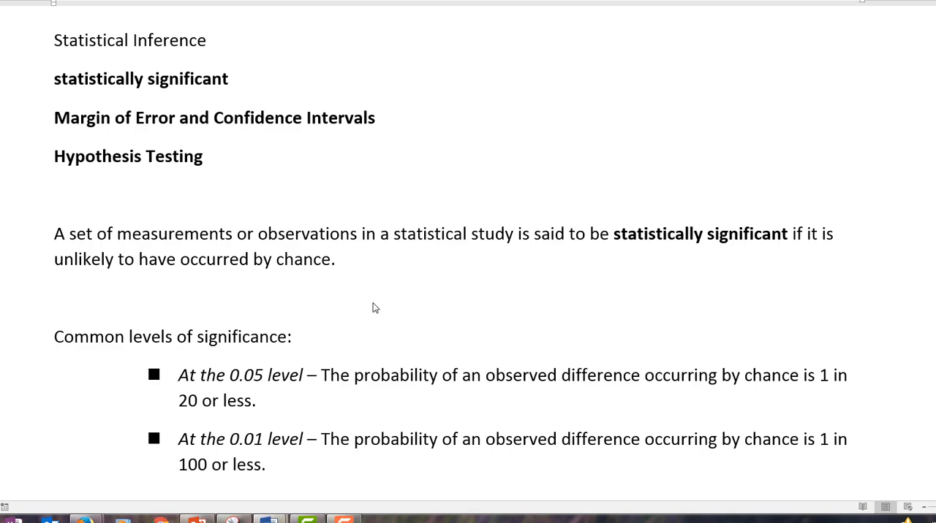
# - Start an equation below the die-roll question reading 1/6 ≈ .167 or 16.7%
pyautogui.scroll(-3)
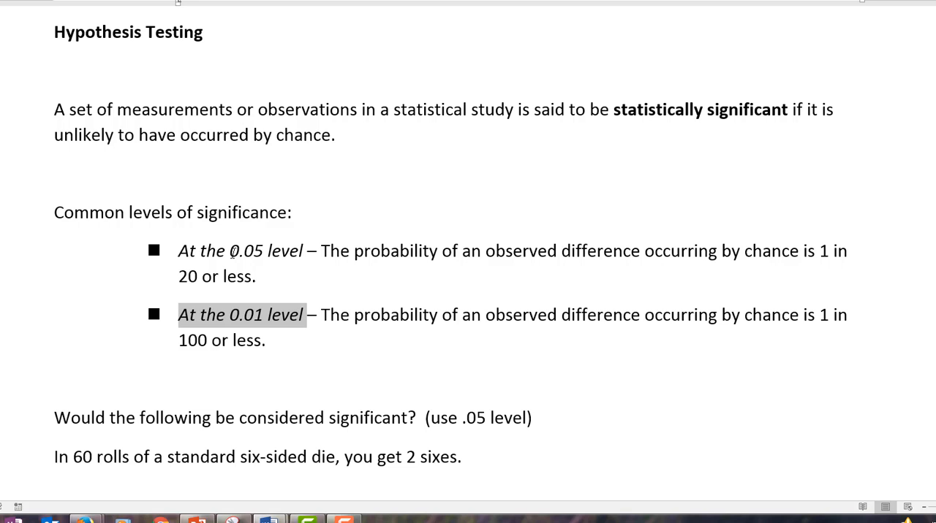
pyautogui.moveTo(237, 269)
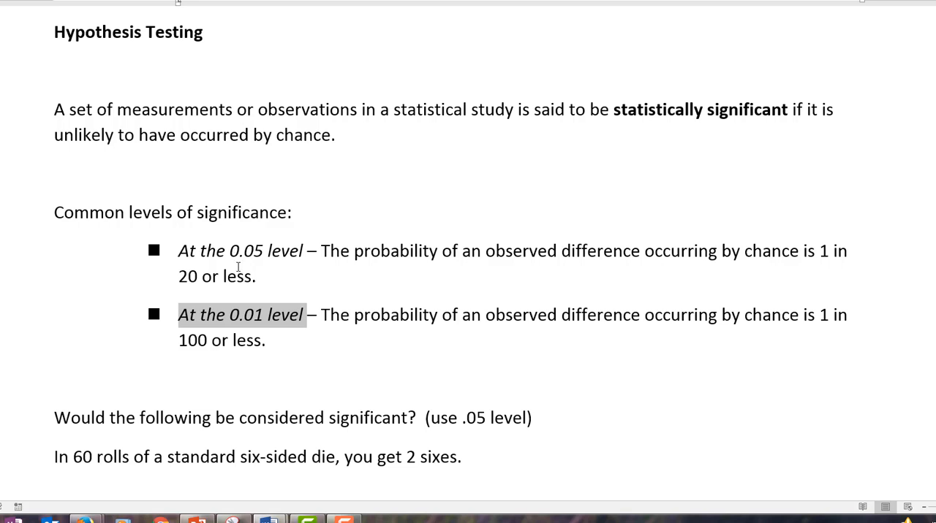
pyautogui.scroll(-3)
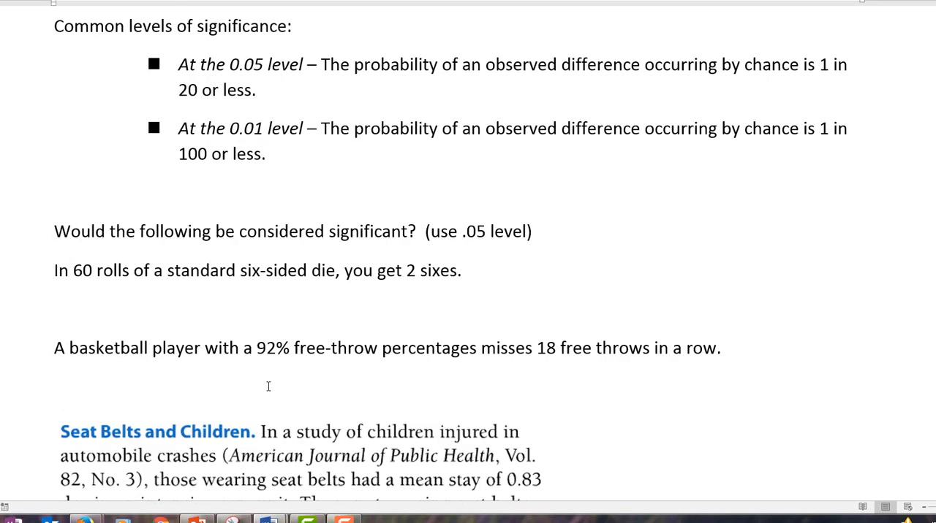
pyautogui.moveTo(552, 240)
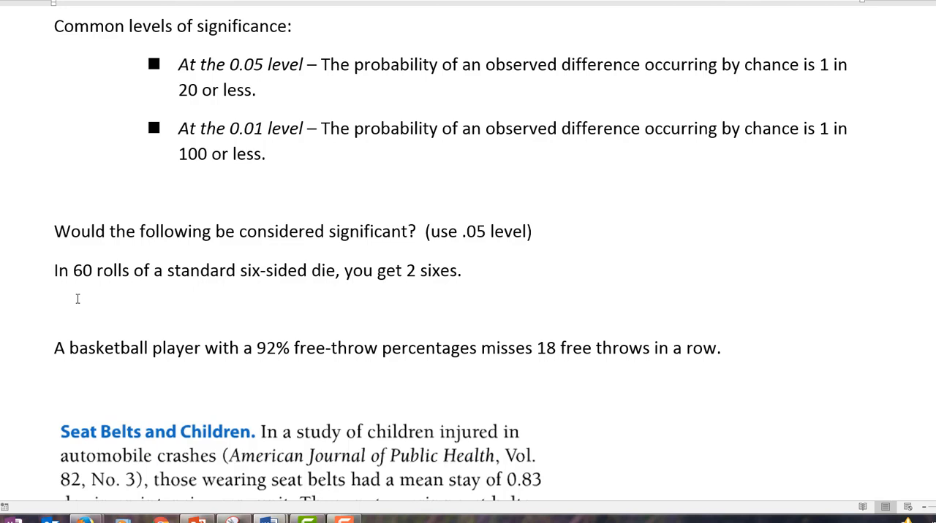
pyautogui.click(55, 191)
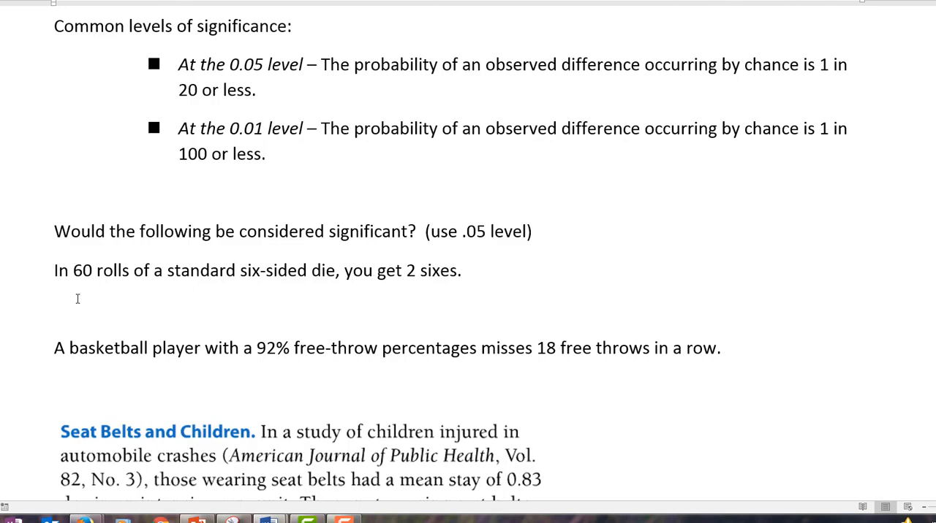
pyautogui.click(56, 192)
pyautogui.write('1/6')
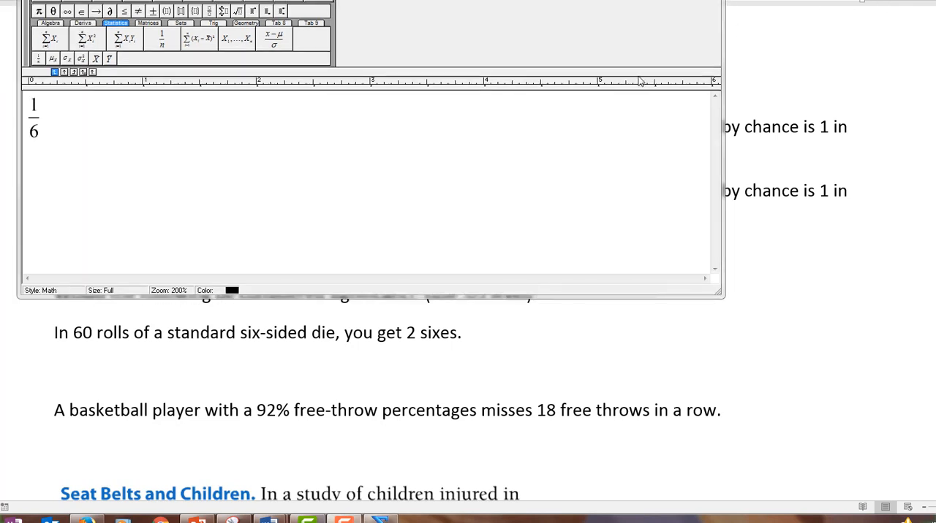
pyautogui.moveTo(442, 159)
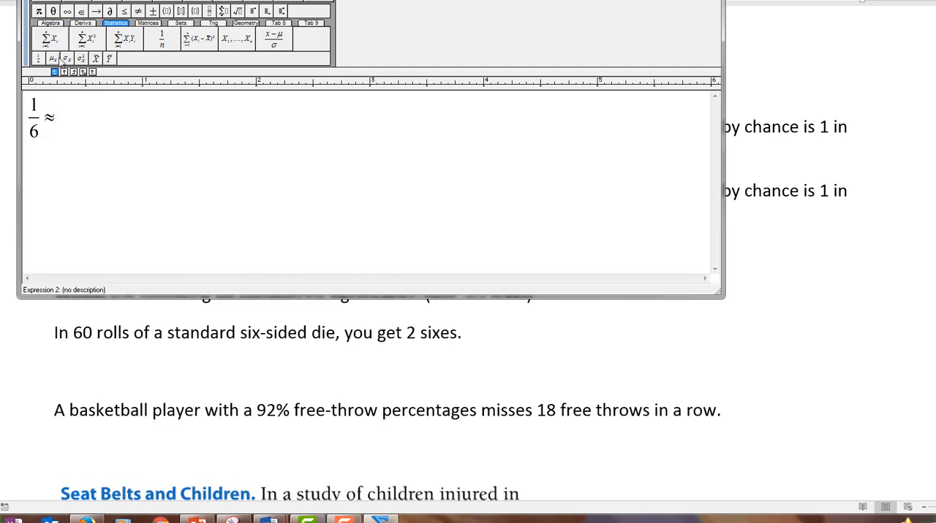
pyautogui.write('.16')
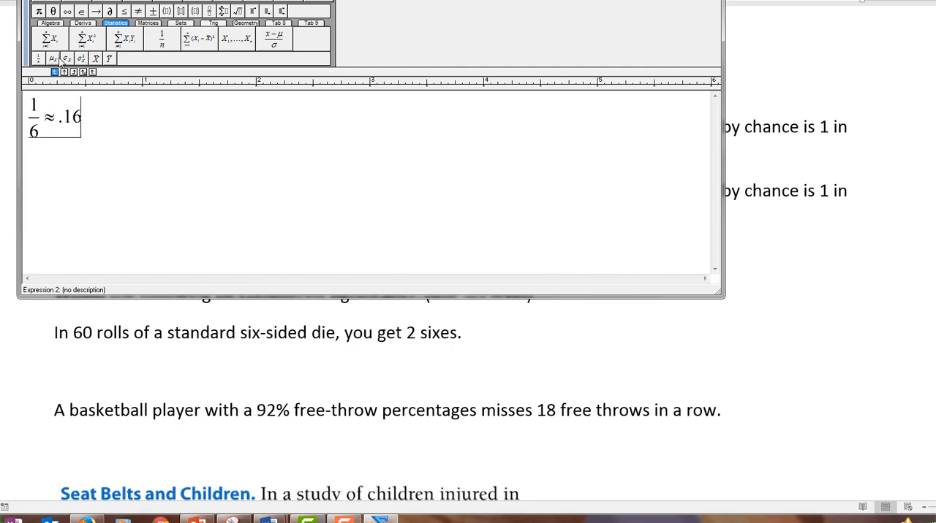
pyautogui.write('7')
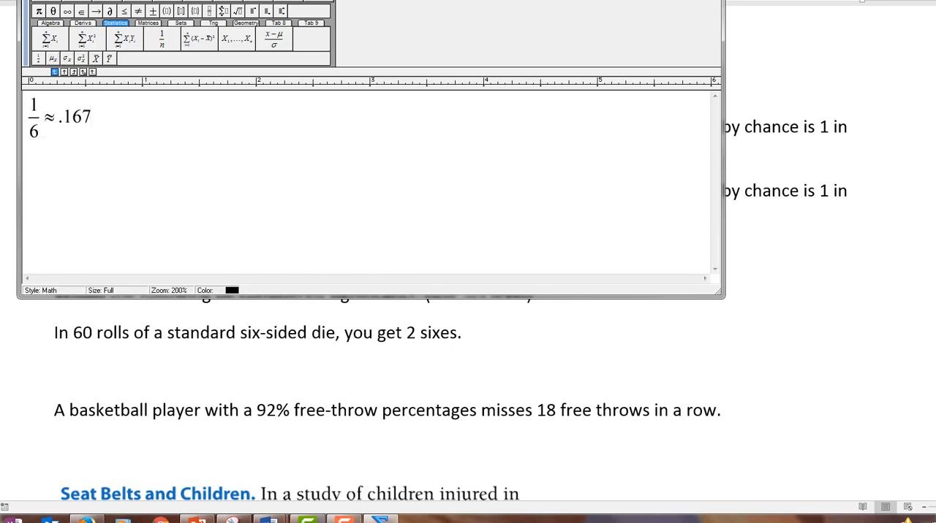
pyautogui.write('or 16.7%')
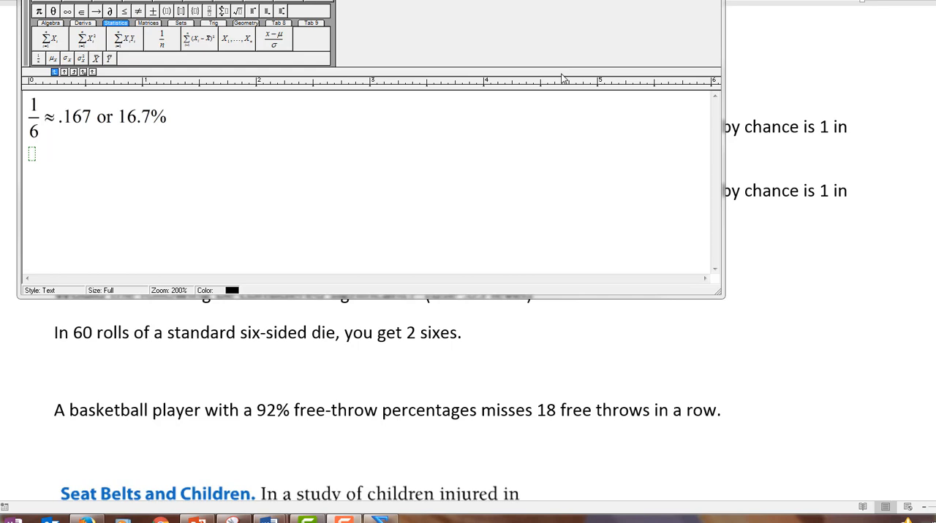
pyautogui.moveTo(29, 162)
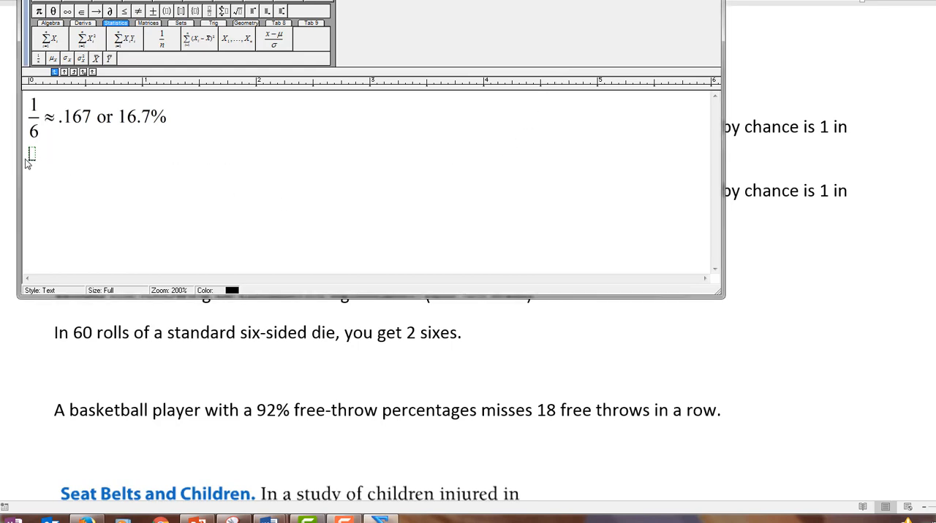
# - Add a second line reading 5/6 ≈ 83.3%
pyautogui.write('5')
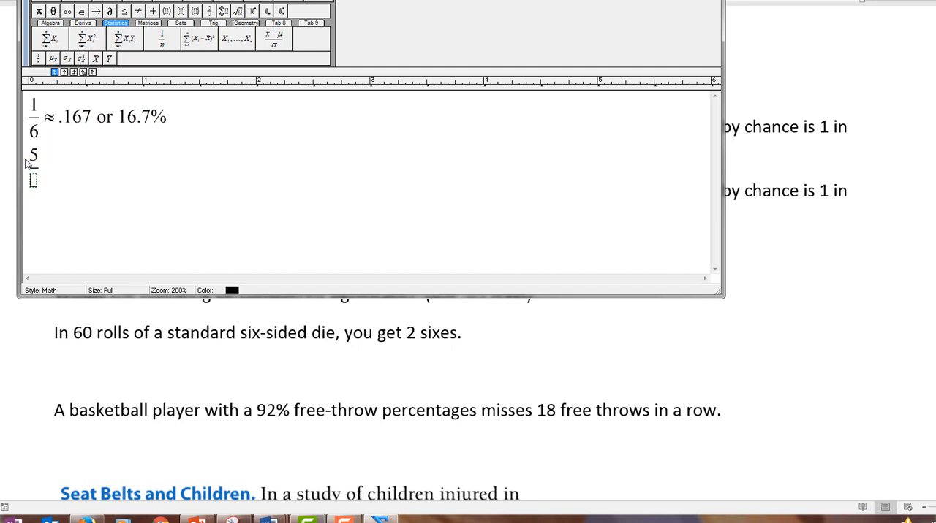
pyautogui.write('6')
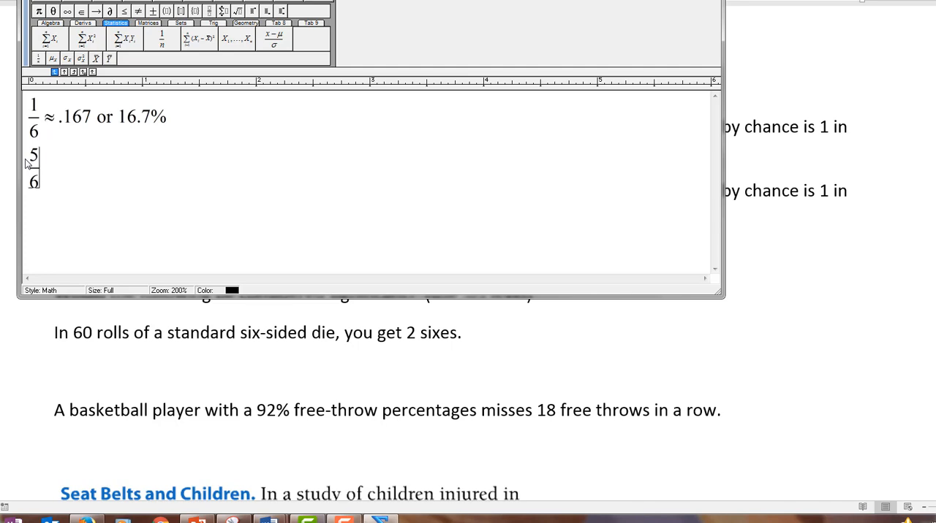
pyautogui.write('≈ 83.3%')
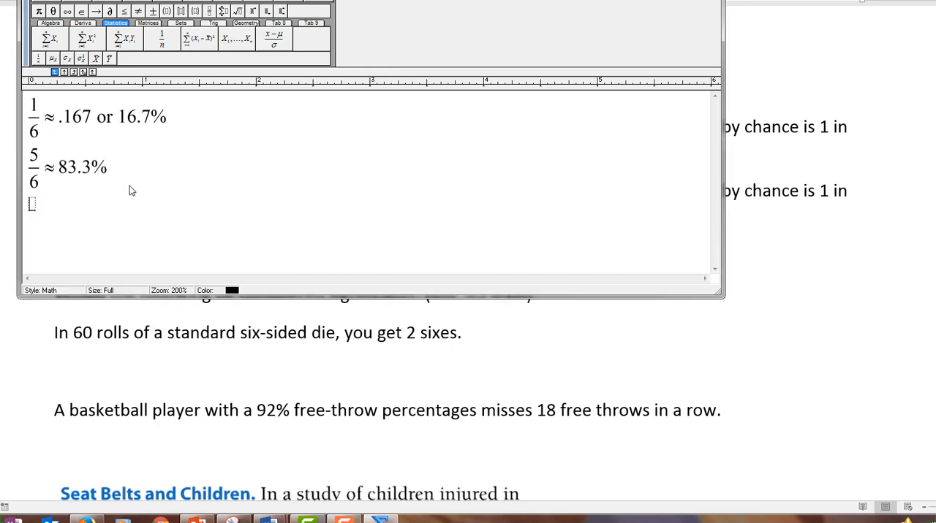
# - Enter the product line (5/6)(5/6) = 69.4%
pyautogui.click(167, 10)
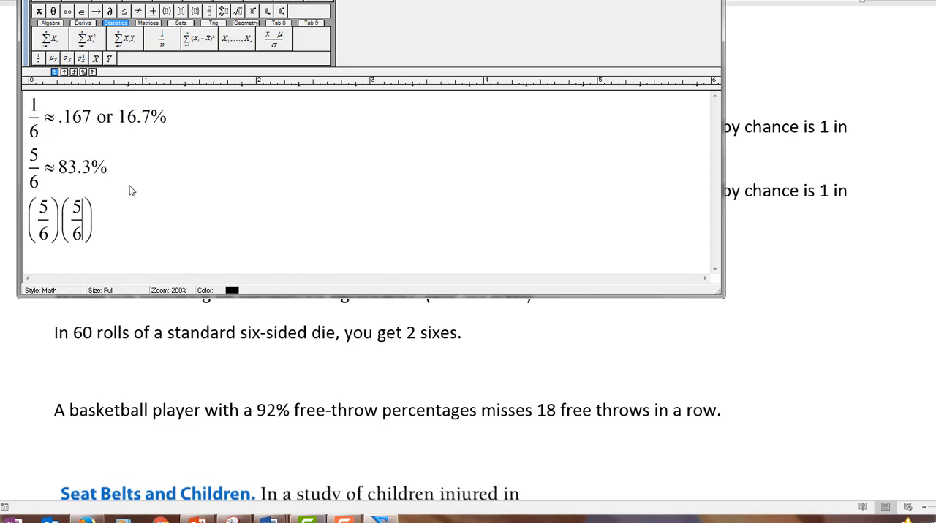
pyautogui.write('= 69.4')
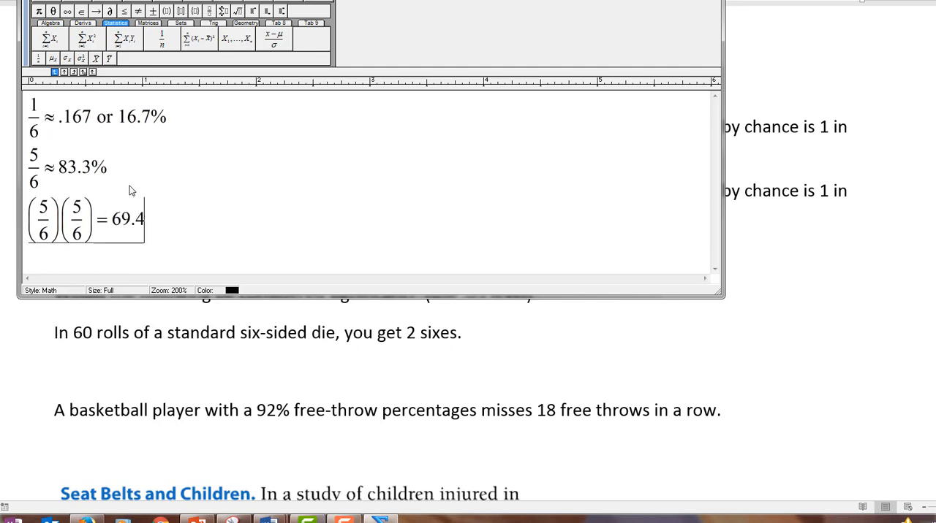
pyautogui.write('%')
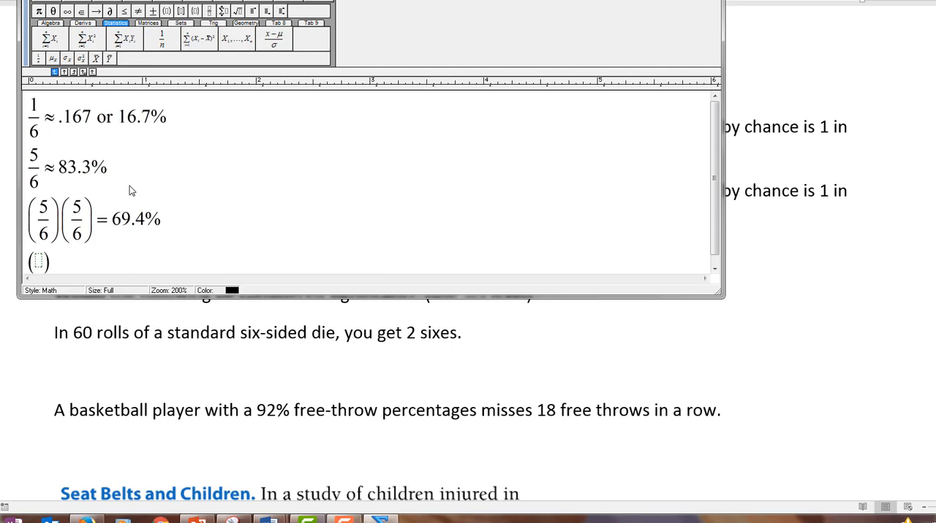
# - Enter the next line (5/6)^5 = 40.1% with superscript 5
pyautogui.write('5/6')
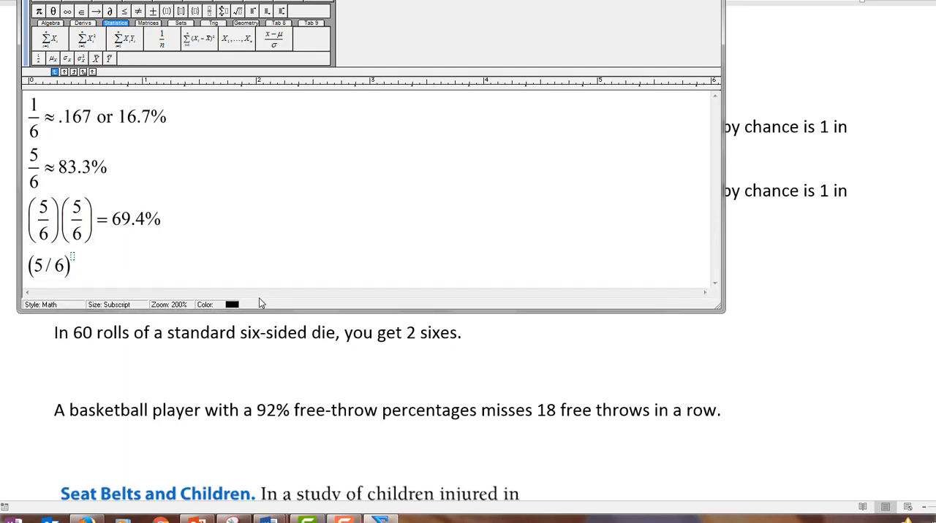
pyautogui.write('5')
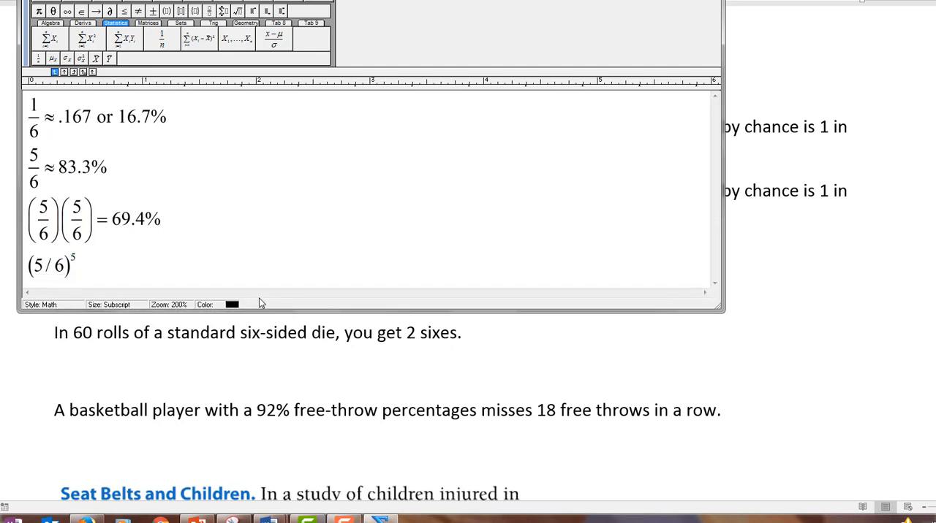
pyautogui.write('=')
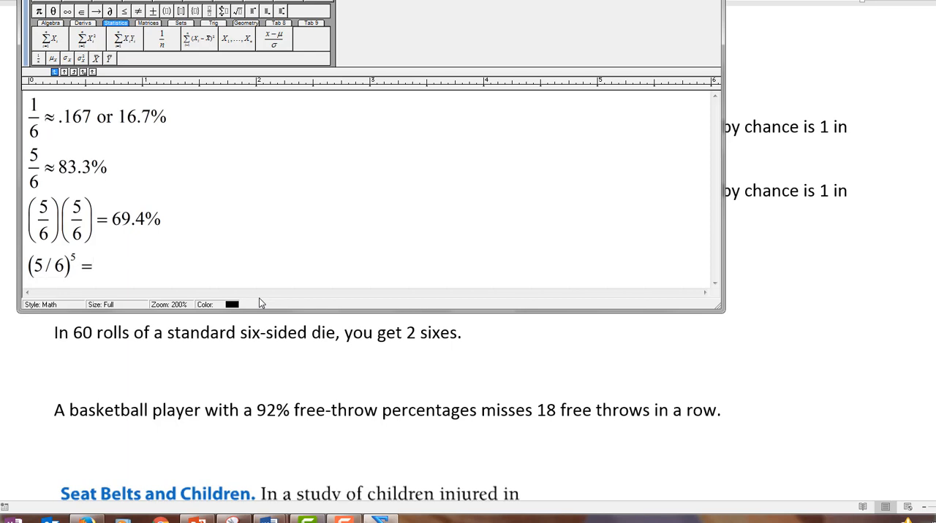
pyautogui.write('40')
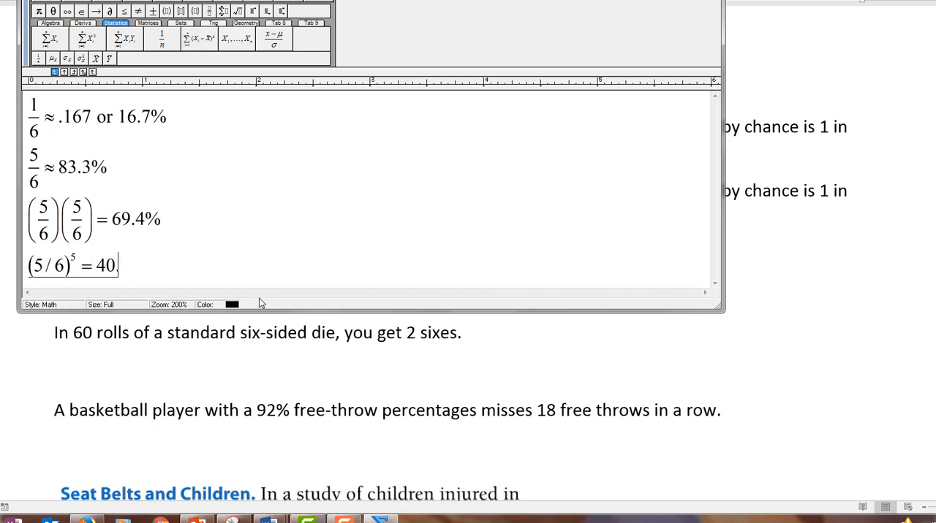
pyautogui.write('.1%')
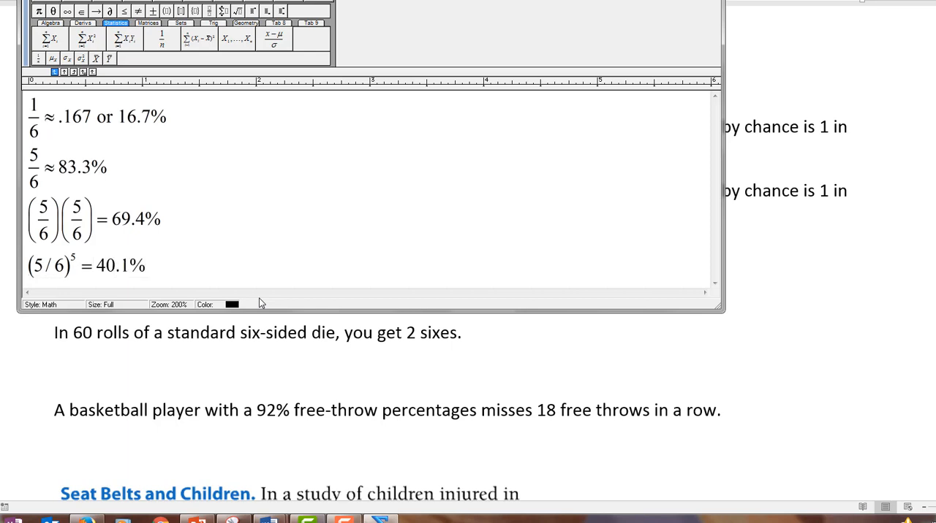
# - Enter the line (5/6)^10 = 16.1% below the 40.1% result
pyautogui.click(145, 265)
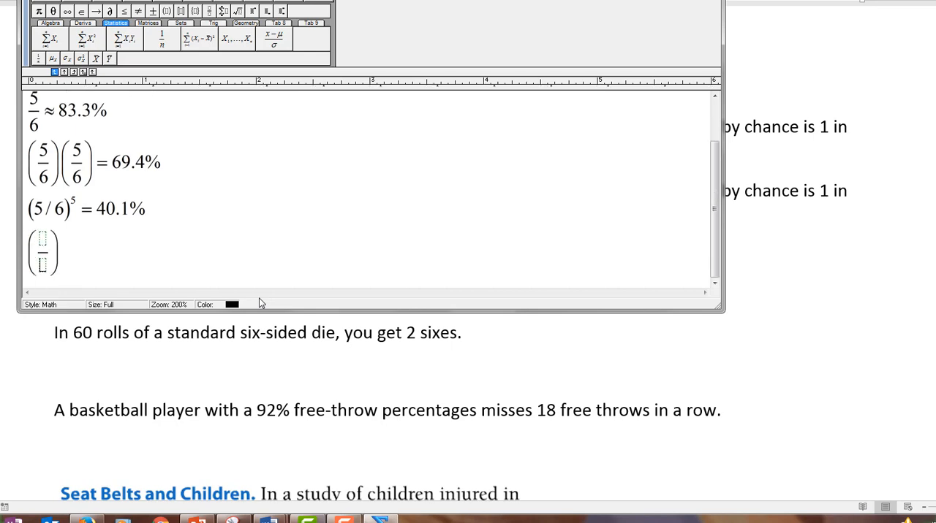
pyautogui.write('5/)')
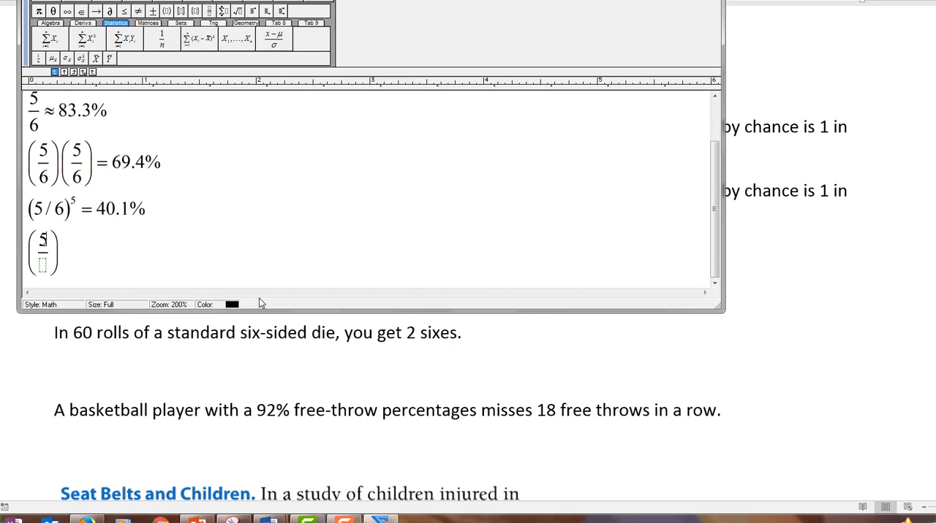
pyautogui.write('6')
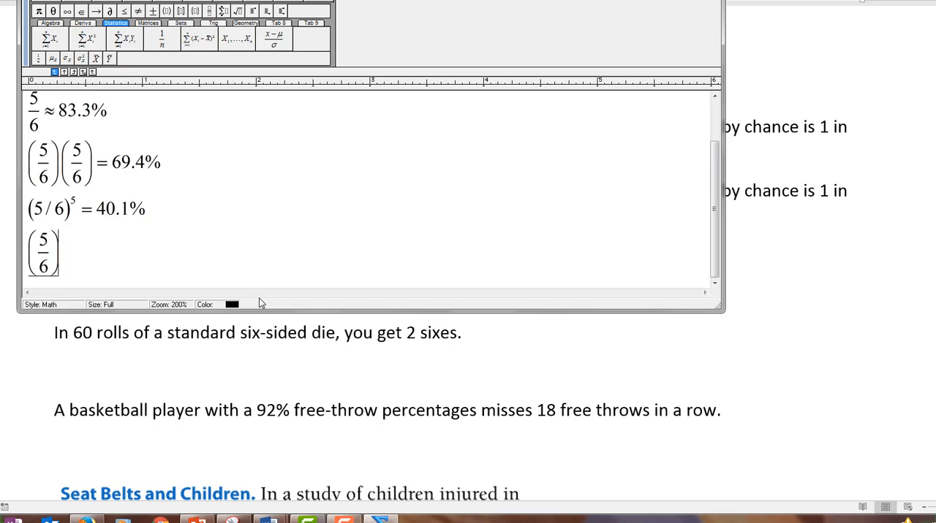
pyautogui.write('10 =')
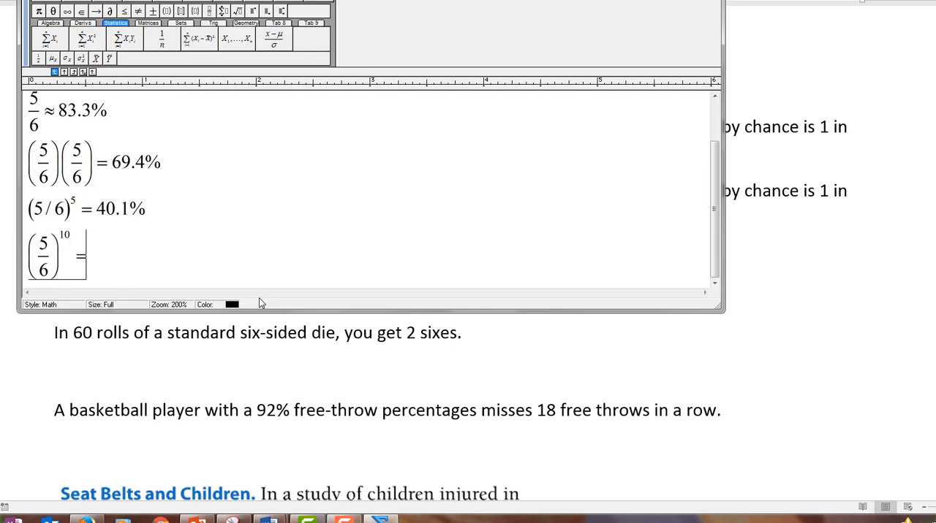
pyautogui.write('16')
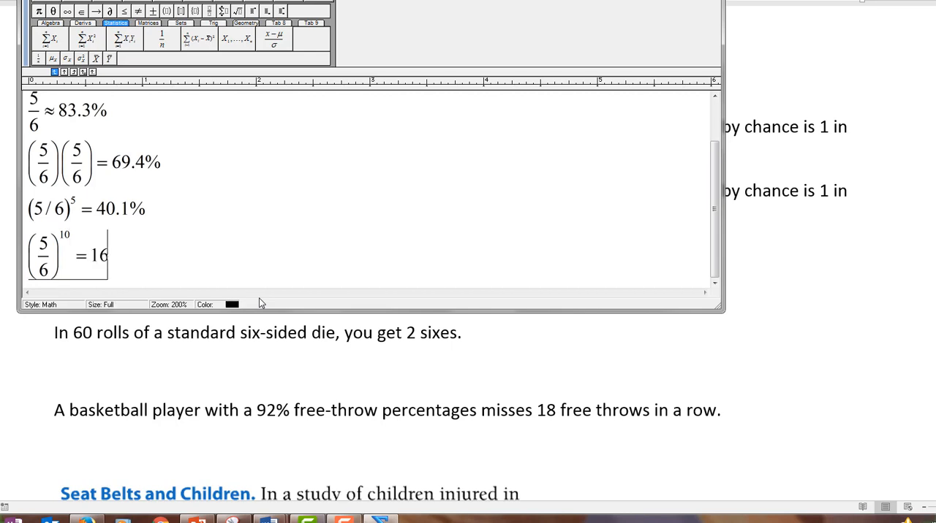
pyautogui.write('.1')
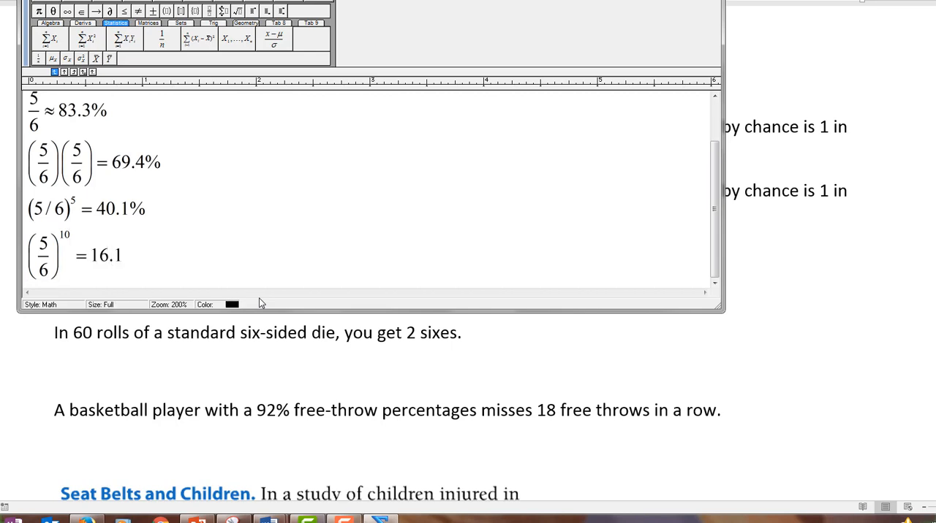
pyautogui.write('%')
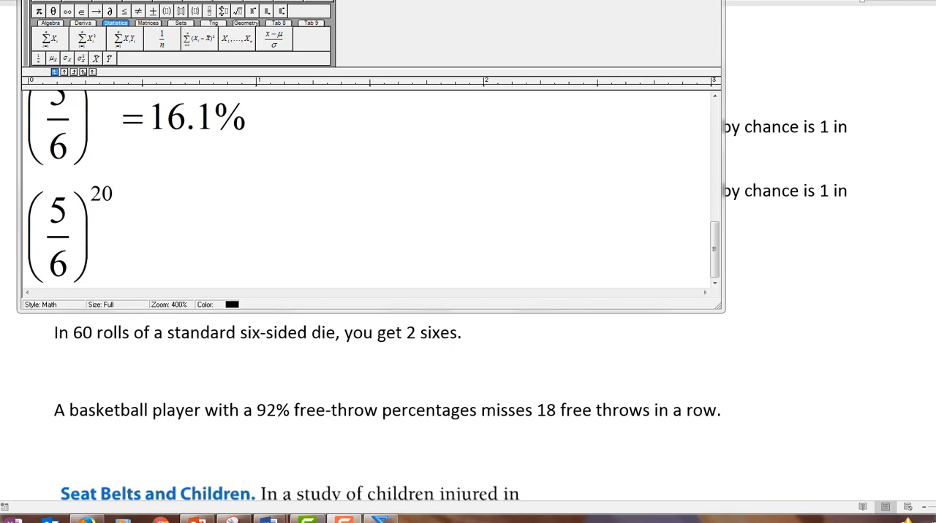
pyautogui.moveTo(162, 225)
pyautogui.write(' =')
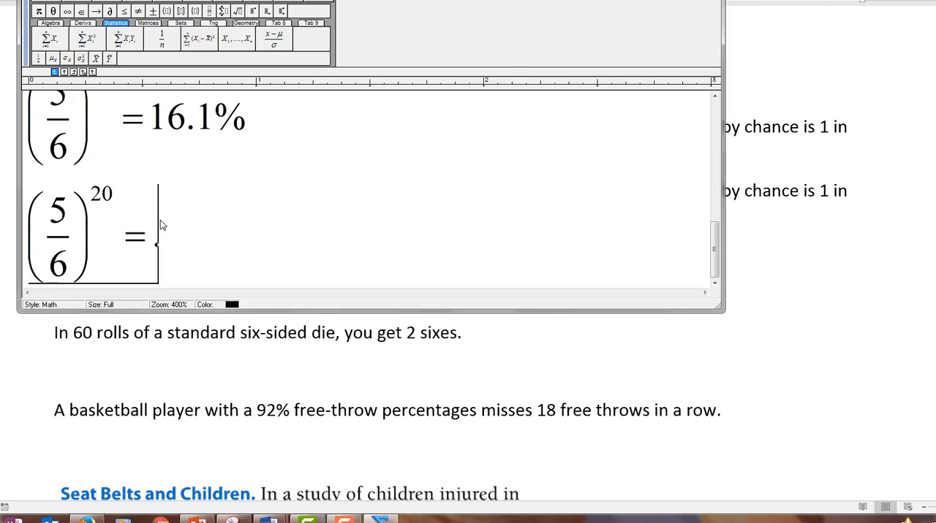
# - Complete the (5/6)^20 line with = .026 = 2.6%
pyautogui.write('.026')
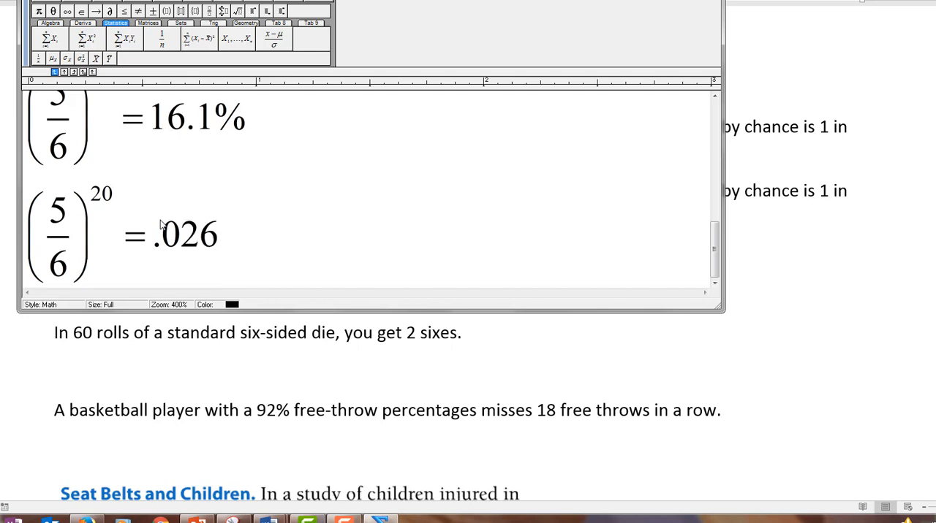
pyautogui.write('=')
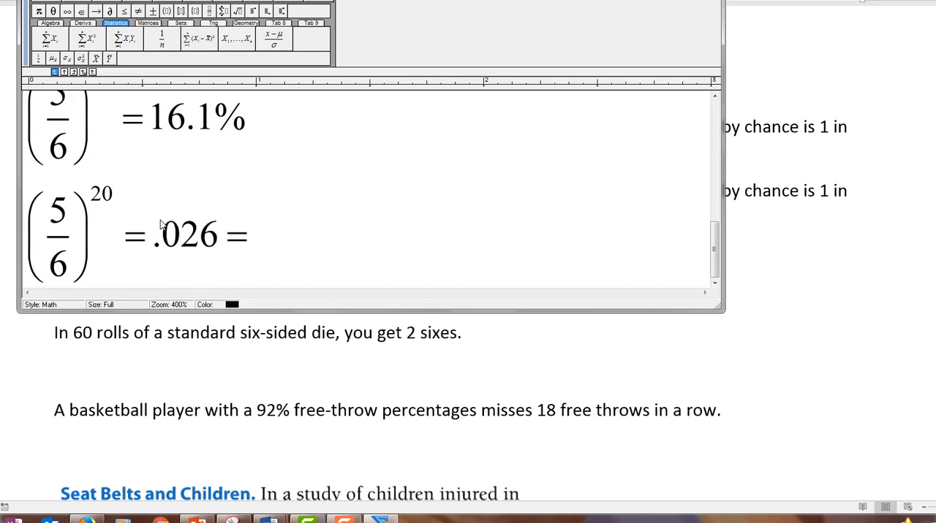
pyautogui.write('2.6')
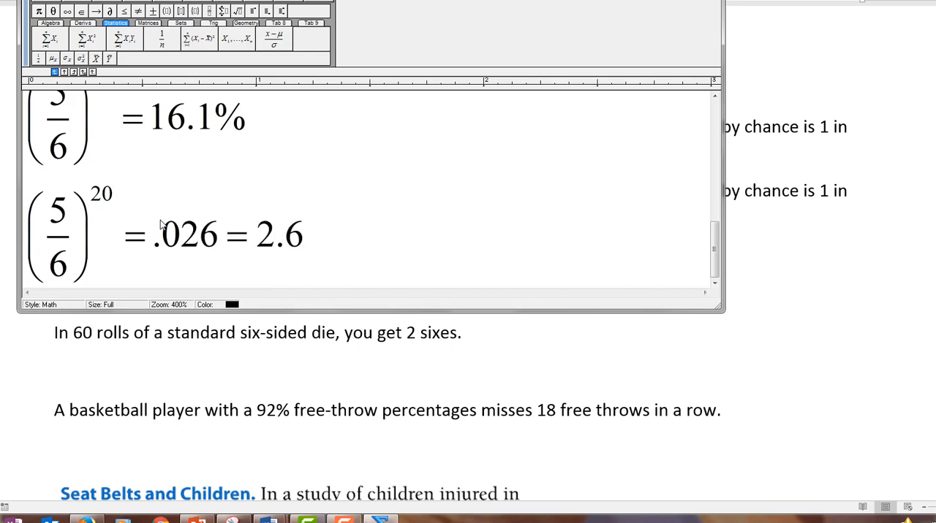
pyautogui.write('%')
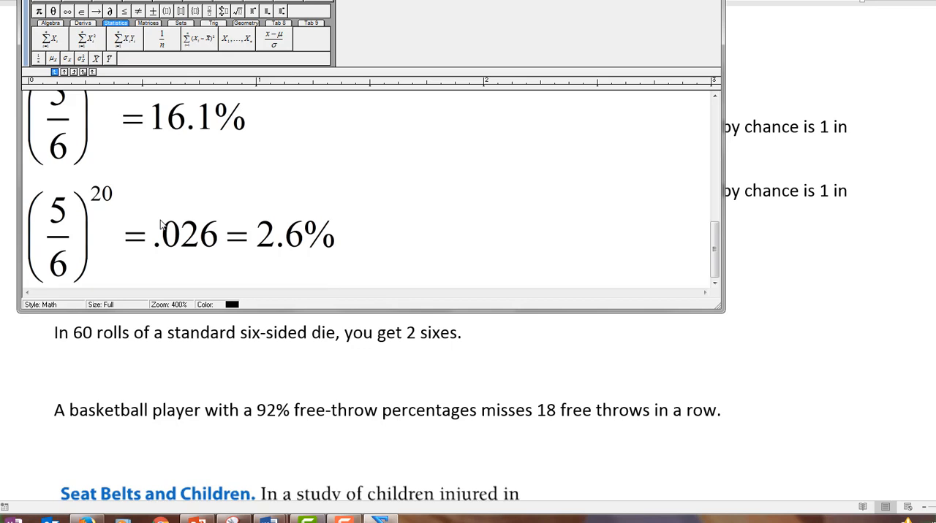
pyautogui.moveTo(371, 311)
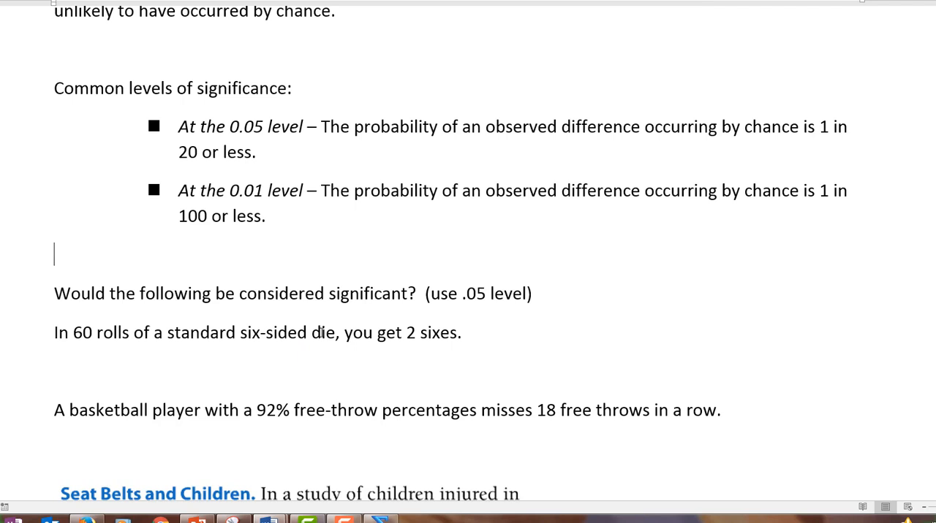
pyautogui.moveTo(249, 120)
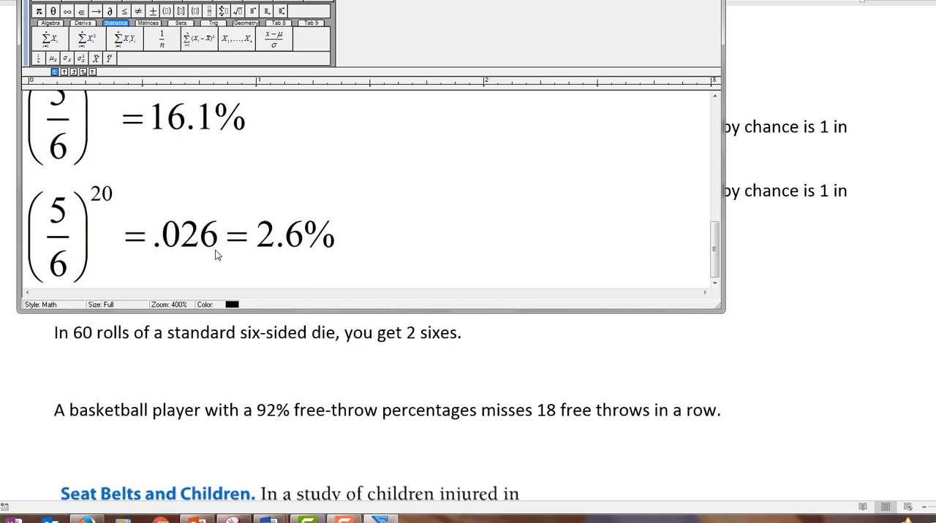
pyautogui.moveTo(88, 363)
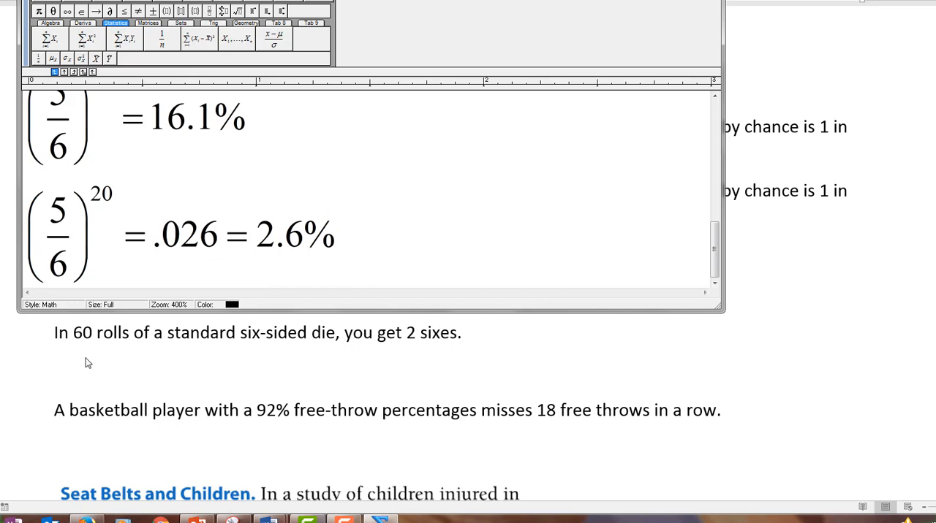
pyautogui.moveTo(196, 349)
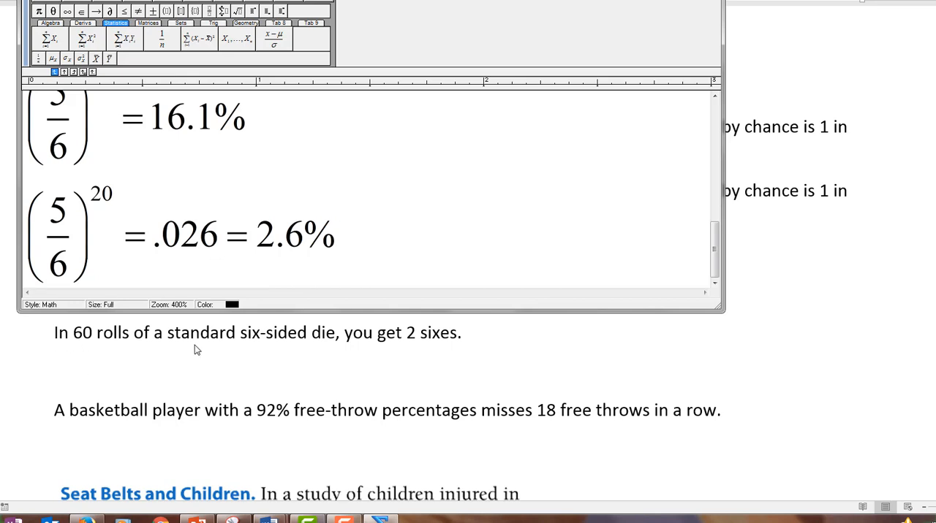
pyautogui.moveTo(435, 355)
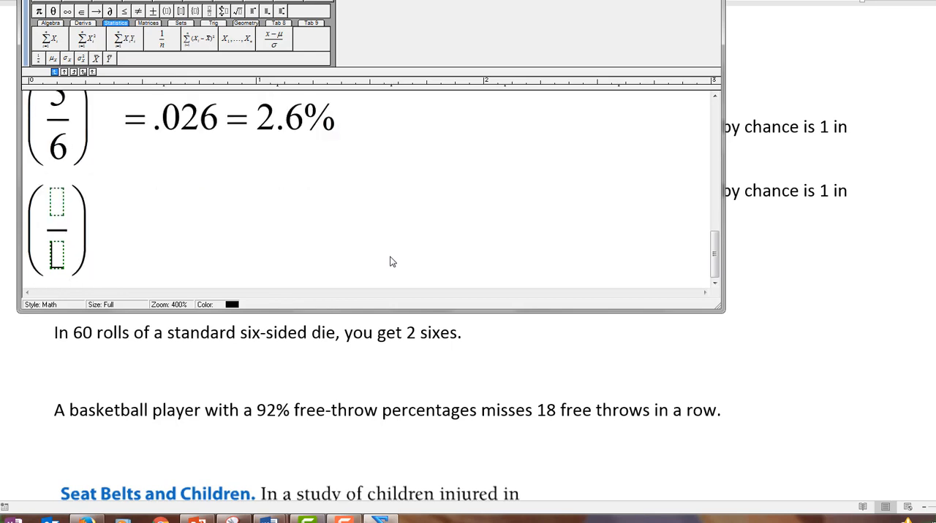
# - Enter (5/6) raised to the 58th power on a new line
pyautogui.write('5')
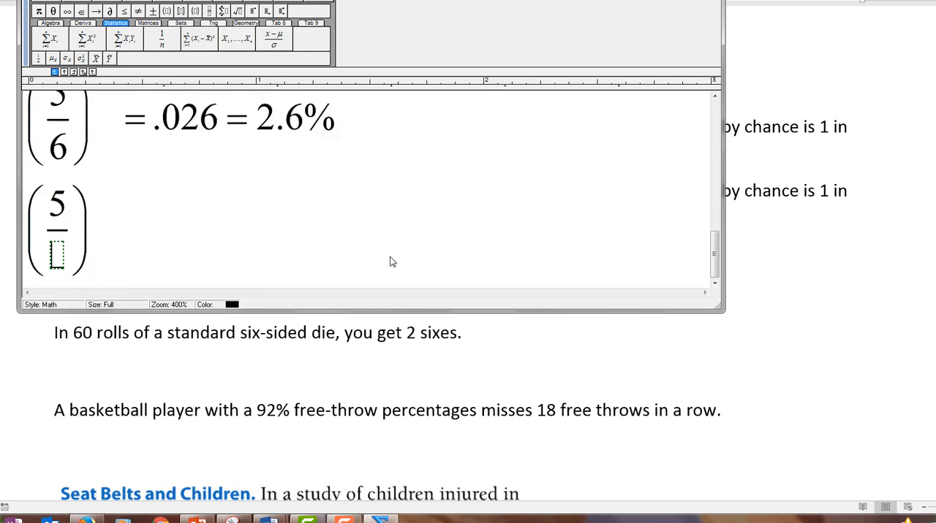
pyautogui.write('6')
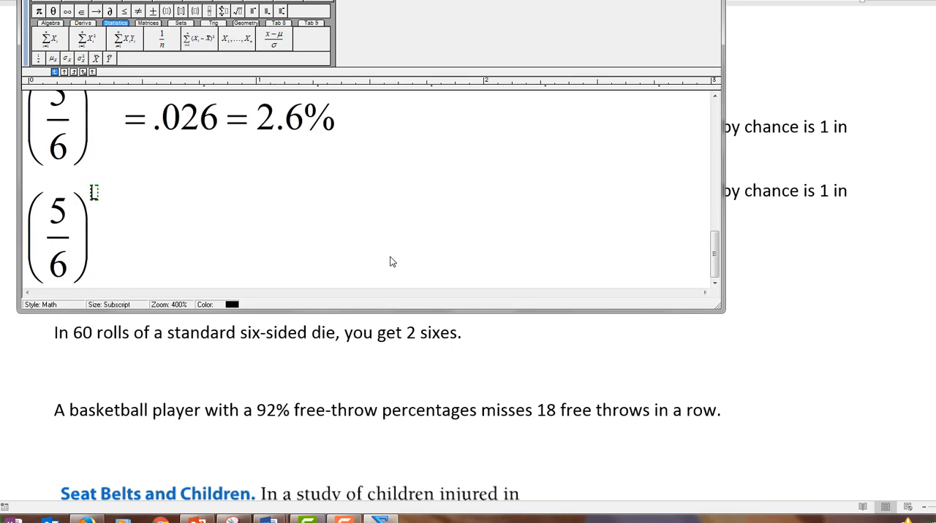
pyautogui.write('6')
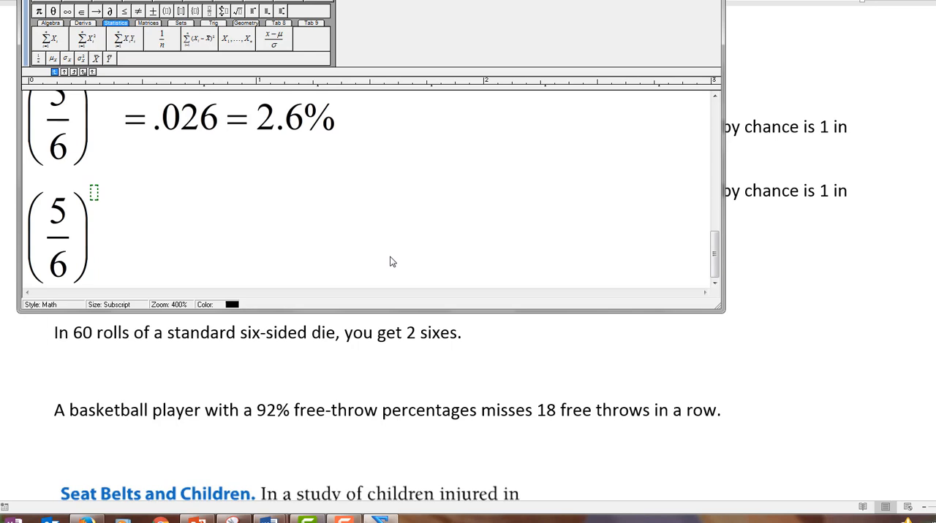
pyautogui.write('58 =')
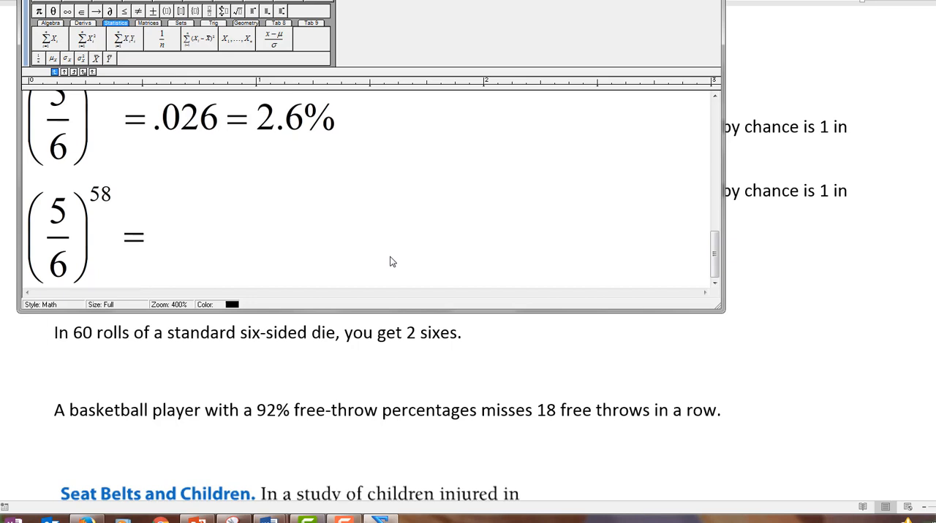
# - Finish the line with = 2.55E−5 = .0000255
pyautogui.write('2.')
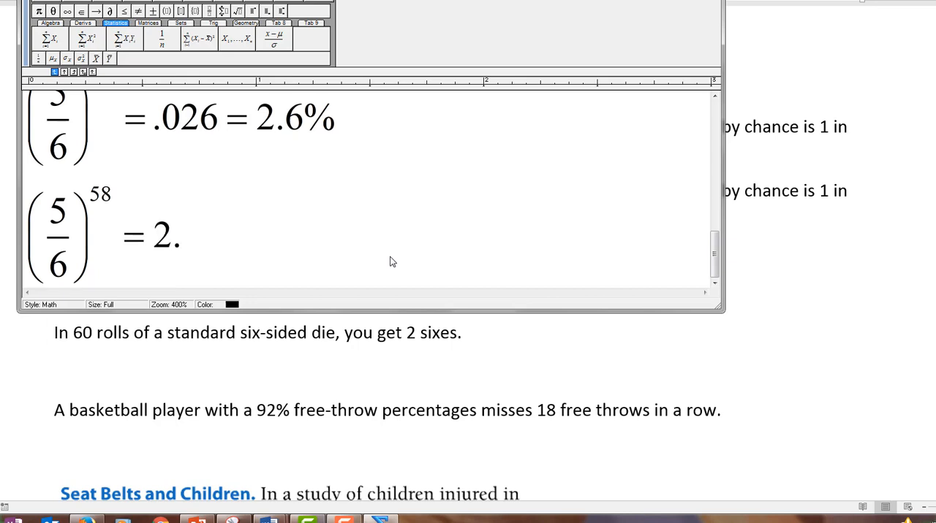
pyautogui.write('55')
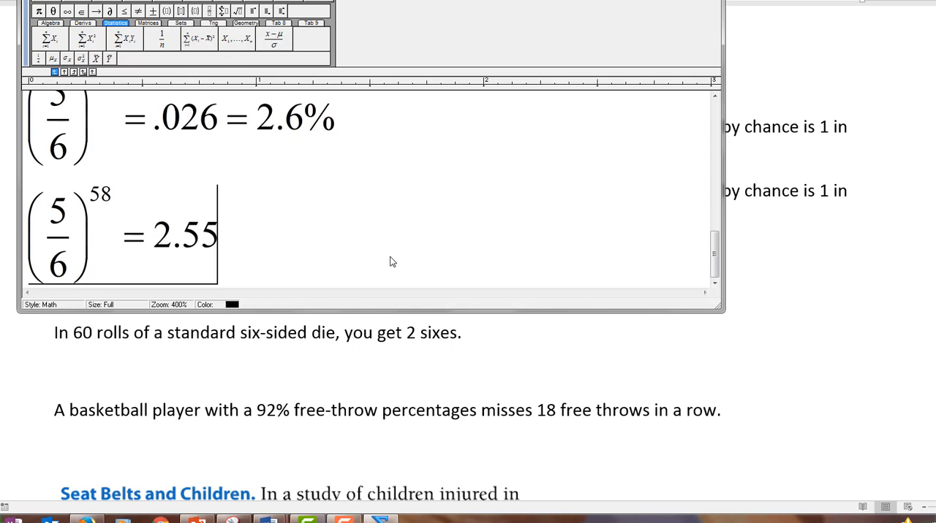
pyautogui.write('e')
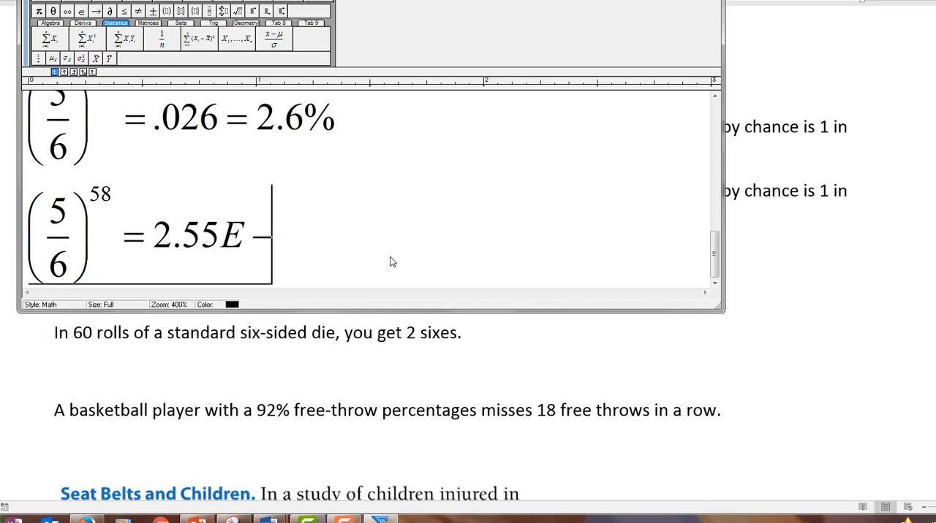
pyautogui.write('5')
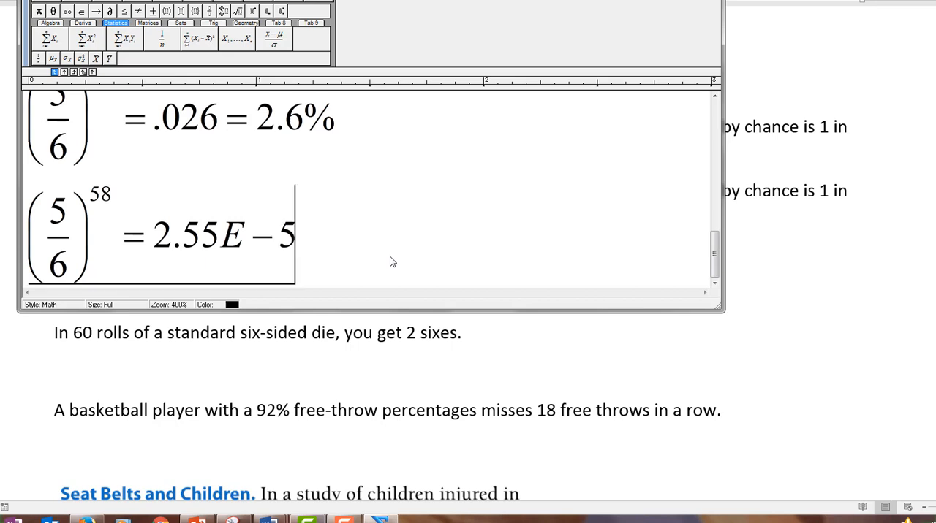
pyautogui.write('=')
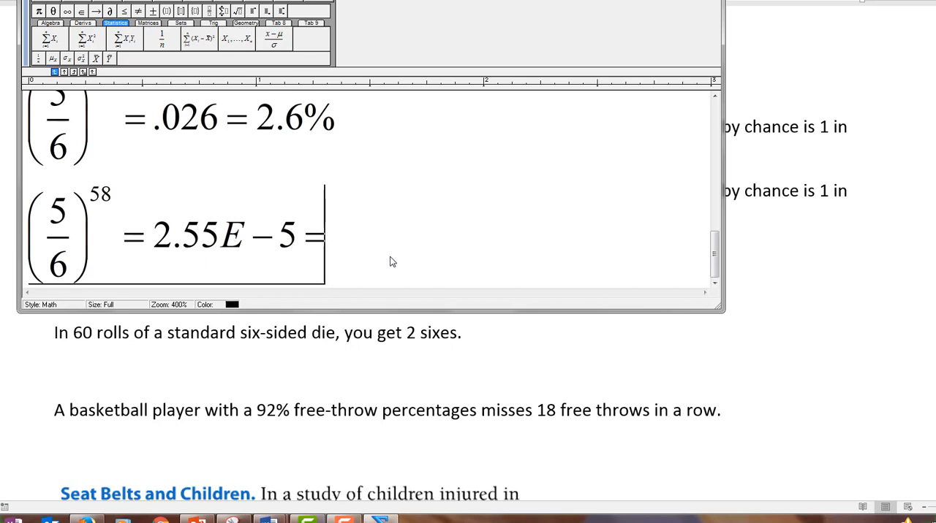
pyautogui.write('.00')
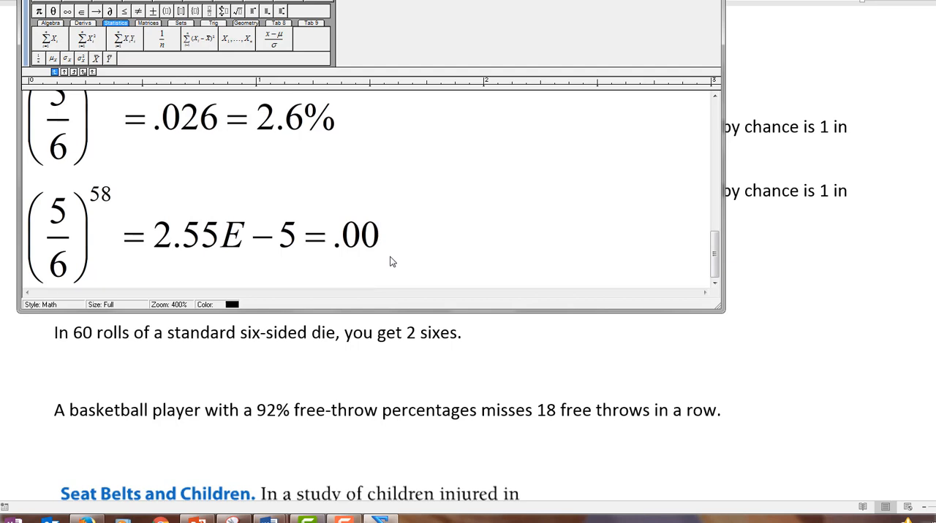
pyautogui.write('00255')
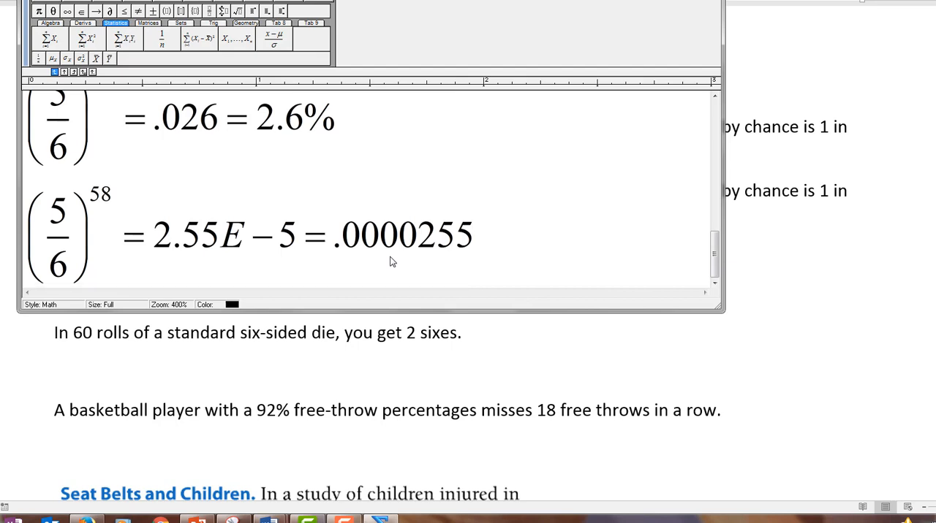
pyautogui.moveTo(324, 254)
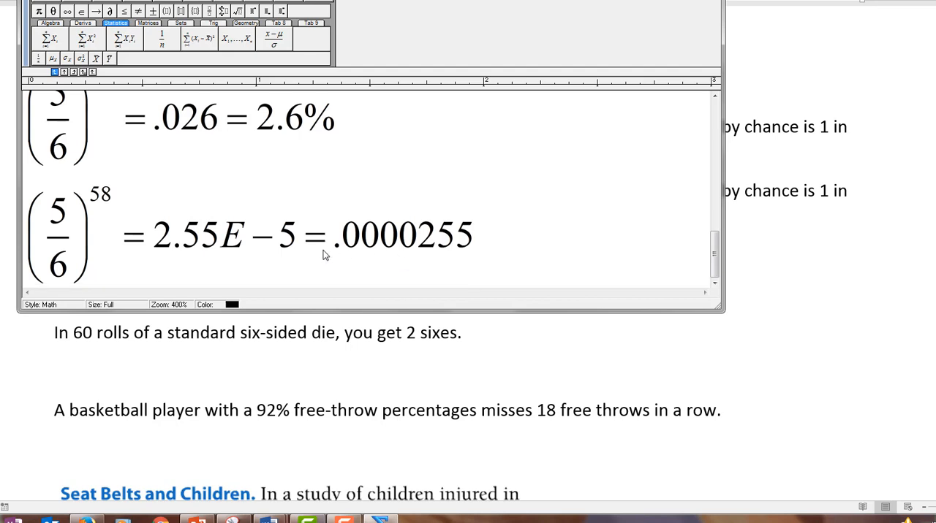
pyautogui.moveTo(214, 352)
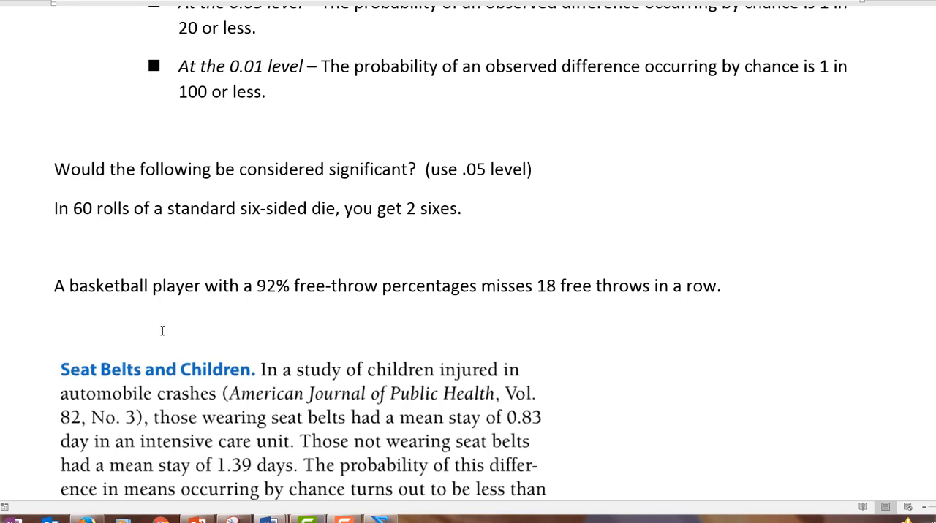
# - Place the cursor below the free-throw question for a new equation
pyautogui.click(55, 130)
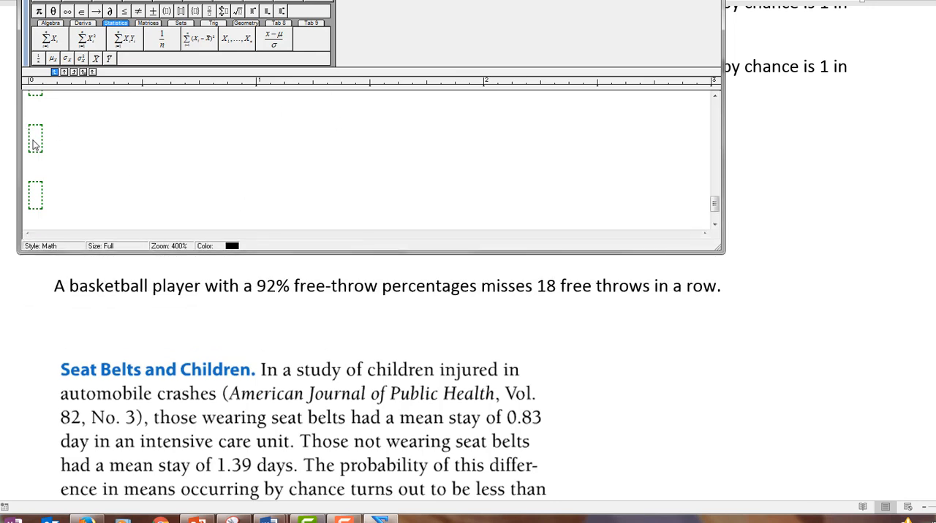
pyautogui.moveTo(175, 138)
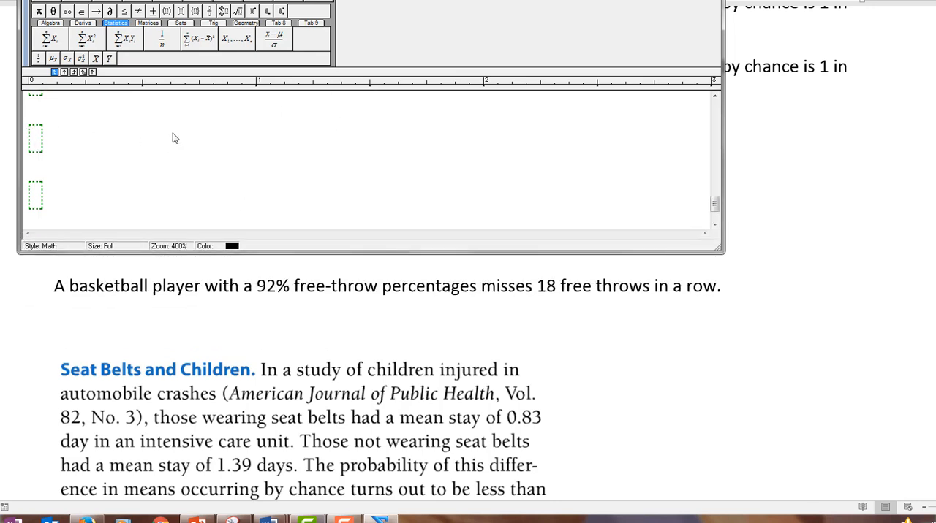
# - Enter .08*.08 = .0064 = .64% as the chance of missing two free throws
pyautogui.click(35, 139)
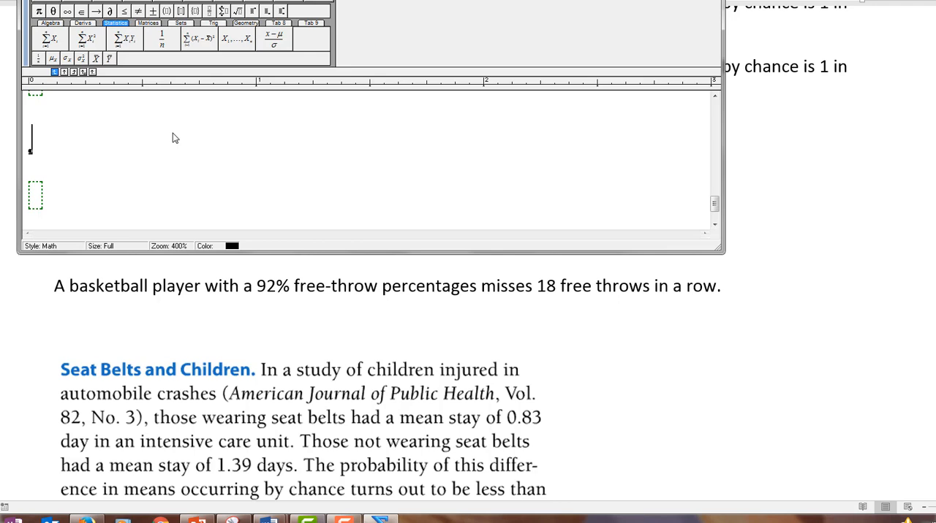
pyautogui.write('.08')
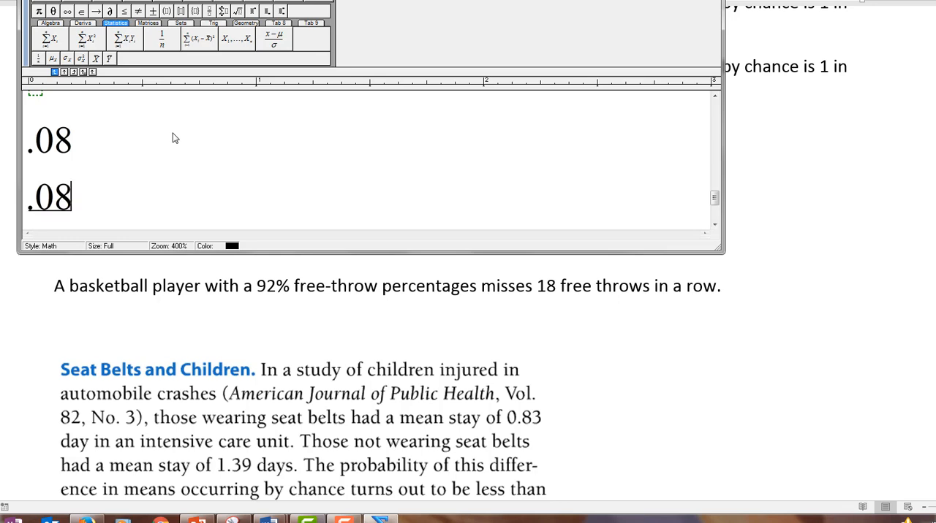
pyautogui.write('* .08')
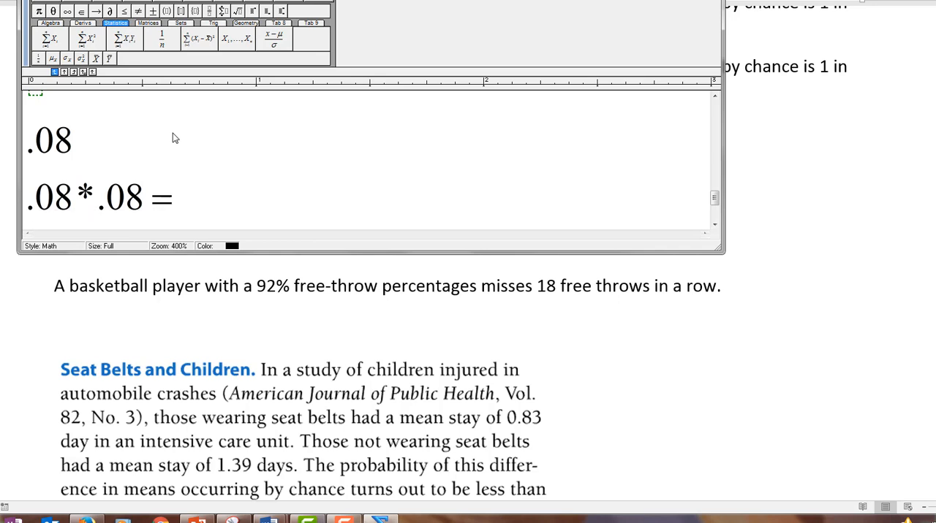
pyautogui.write('.0064')
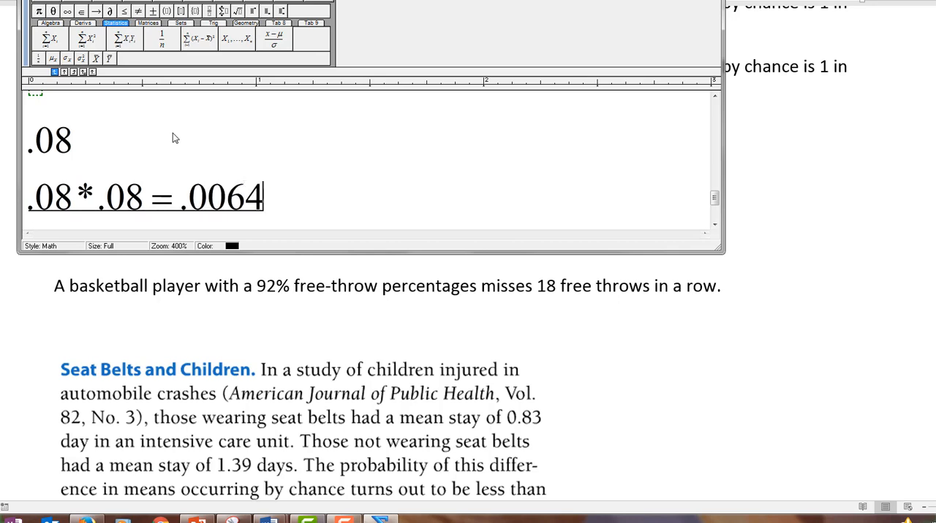
pyautogui.write('=')
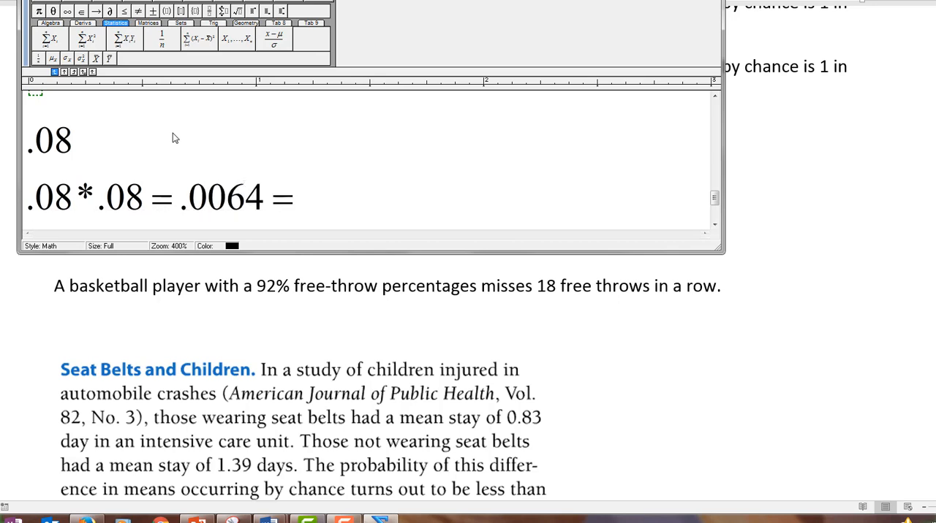
pyautogui.write('.6')
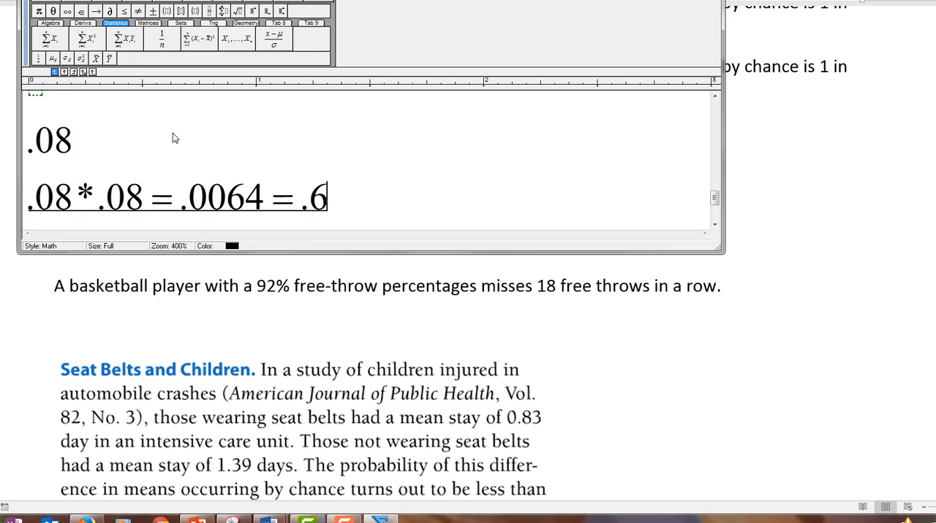
pyautogui.write('4')
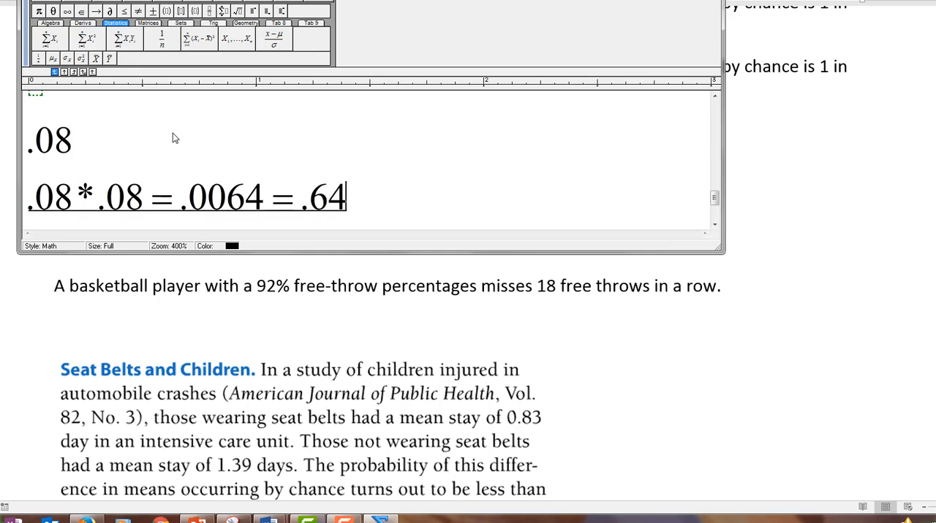
pyautogui.write('%')
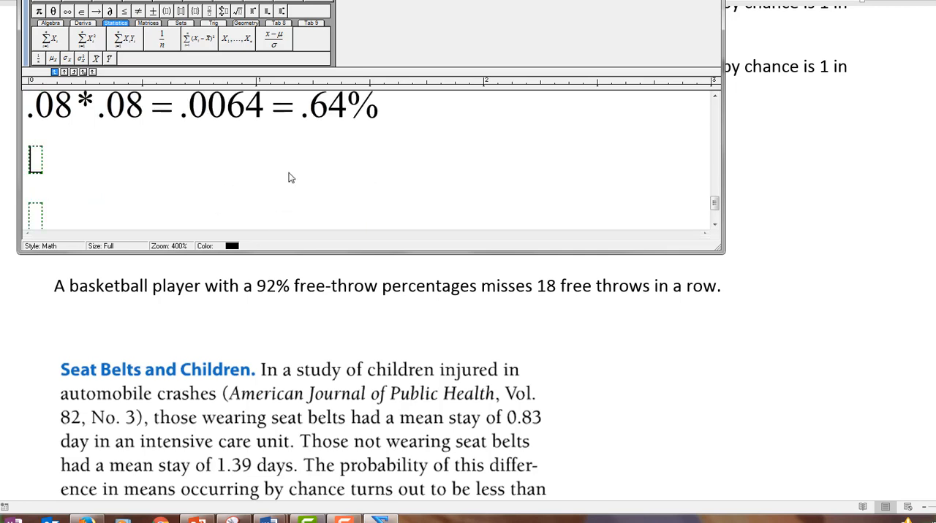
# - Enter .08^18 = 1.8E−20 = followed by the decimal's long run of leading zeros
pyautogui.click(35, 159)
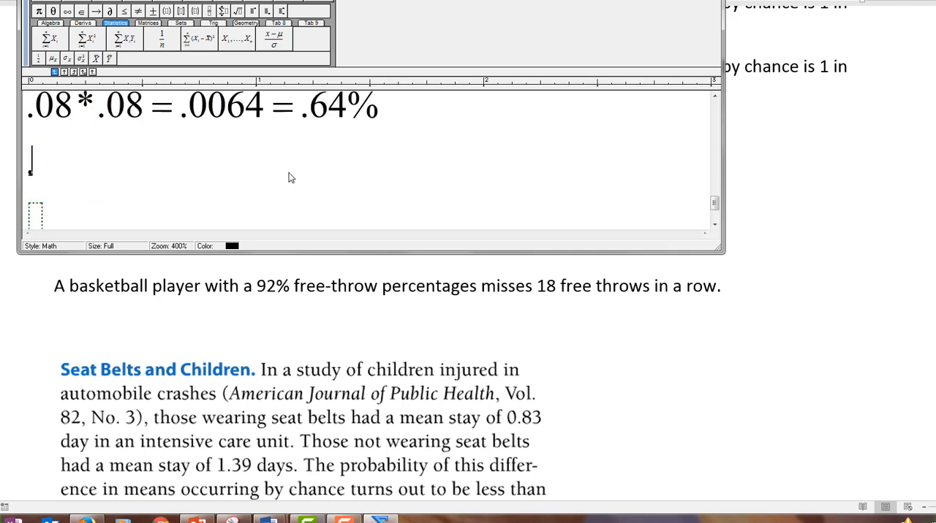
pyautogui.write('.08^18 =')
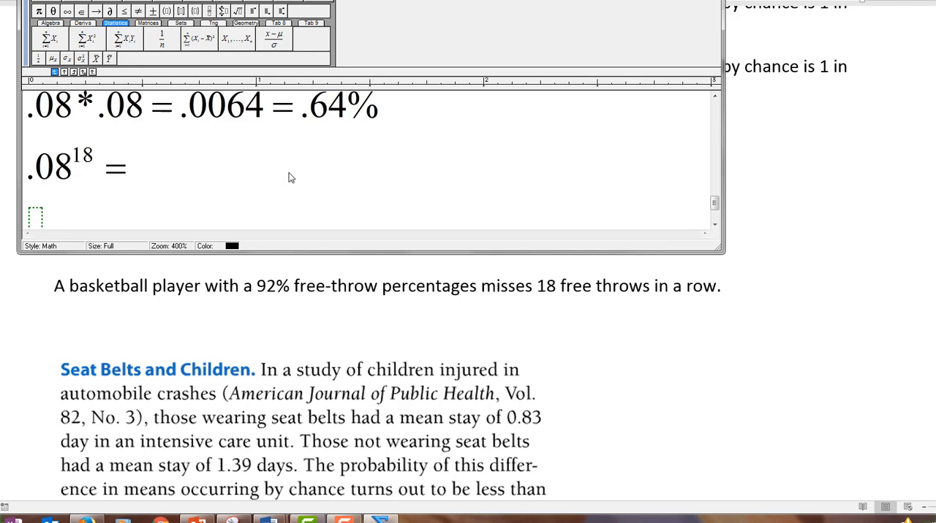
pyautogui.write('1.8E −')
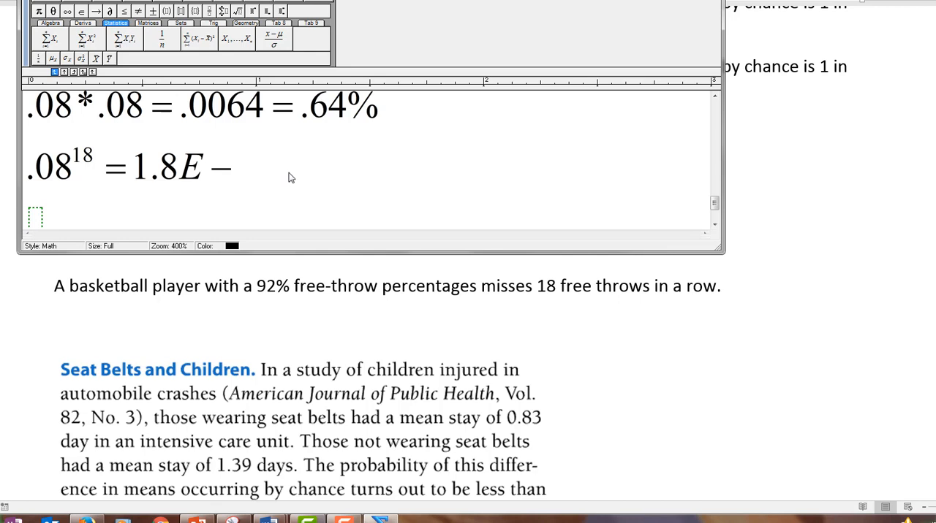
pyautogui.write('20 =')
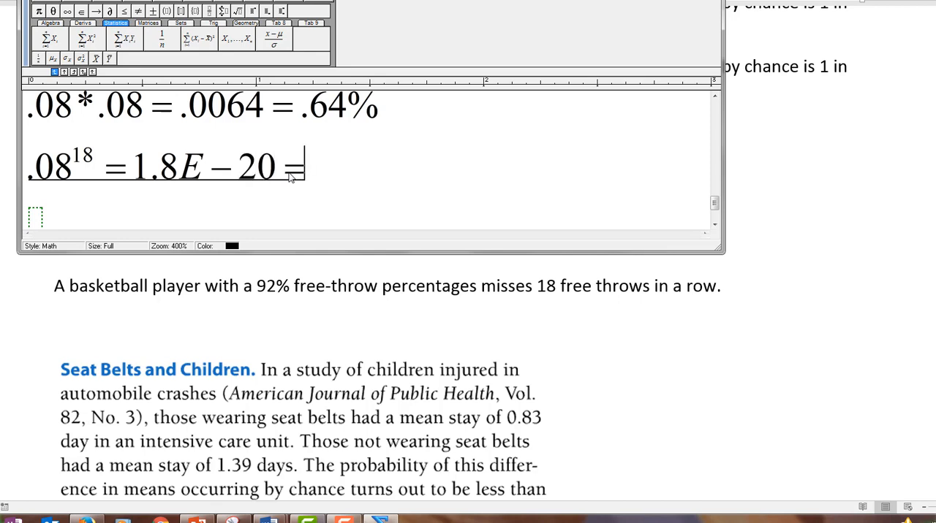
pyautogui.write('.00000')
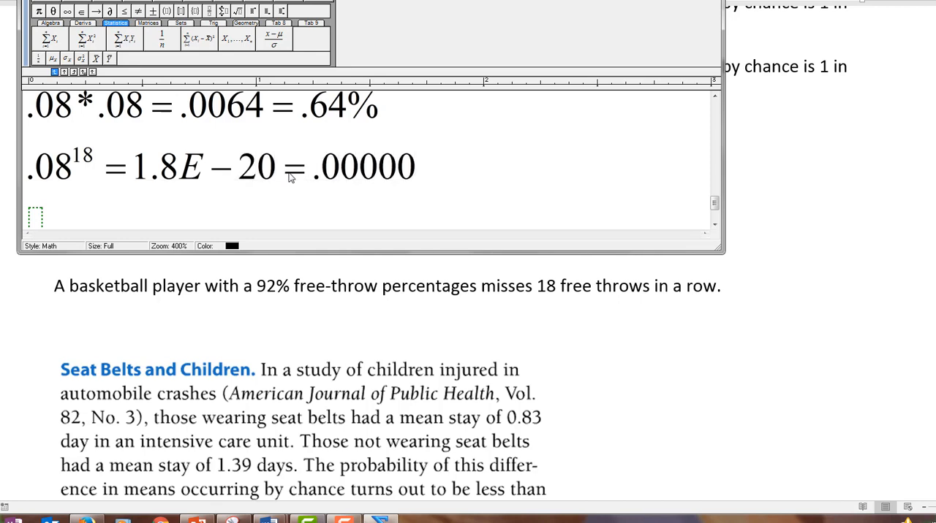
pyautogui.write('000000000')
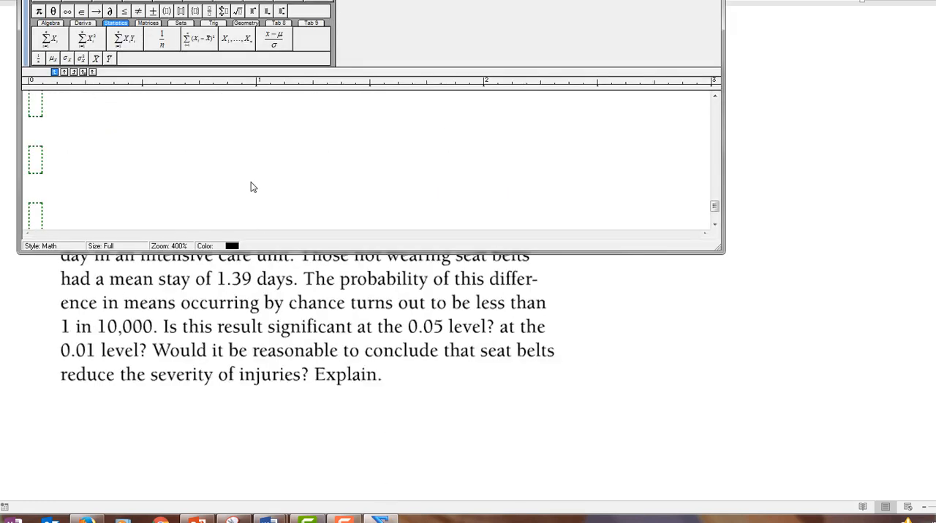
# - Enter 1/10000 = .0004 < .05 for the seat-belt significance check
pyautogui.write('1/')
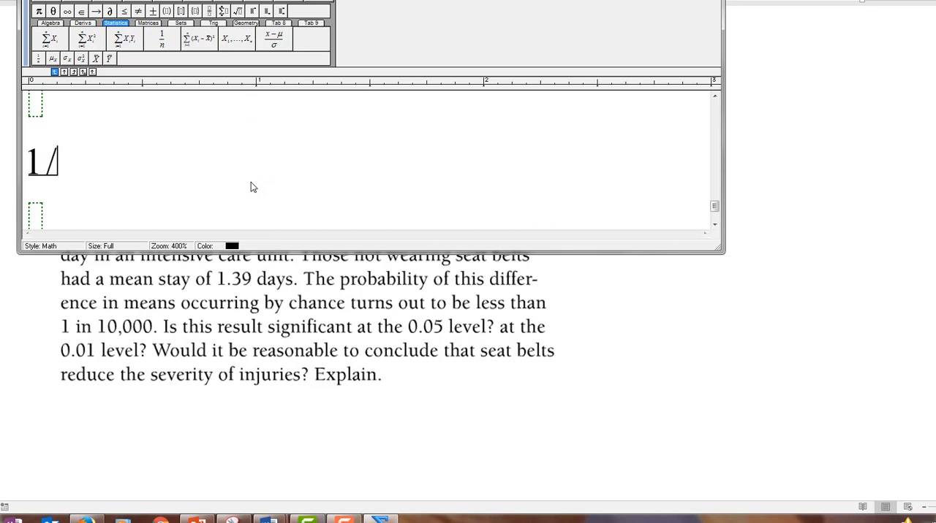
pyautogui.write('10000')
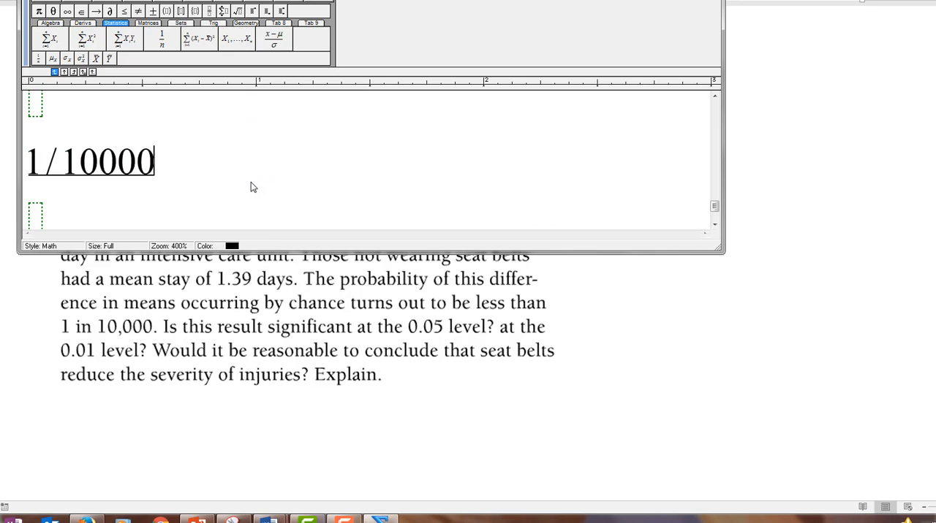
pyautogui.write('=')
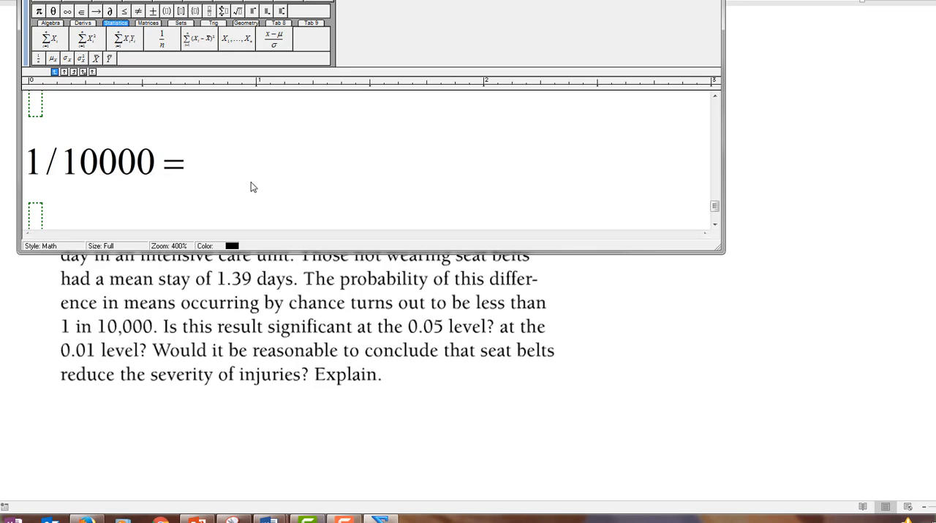
pyautogui.write('.')
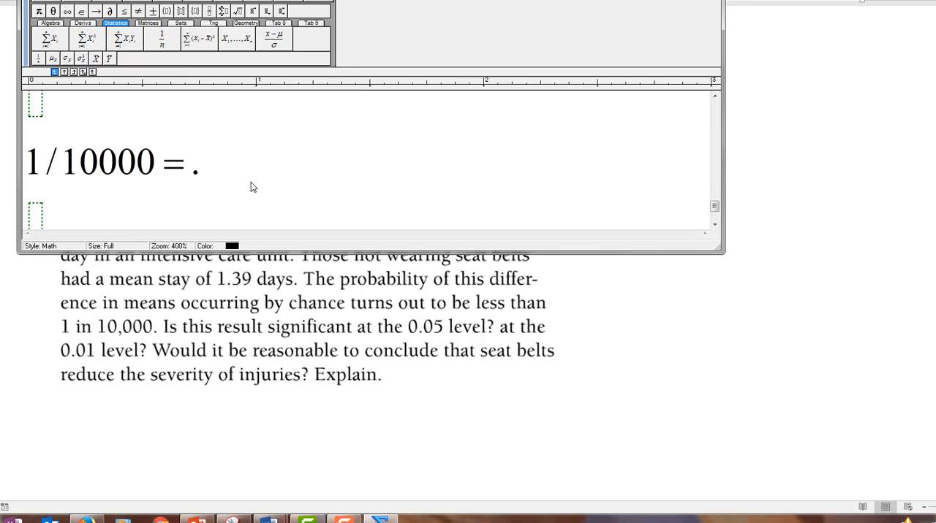
pyautogui.write('0004')
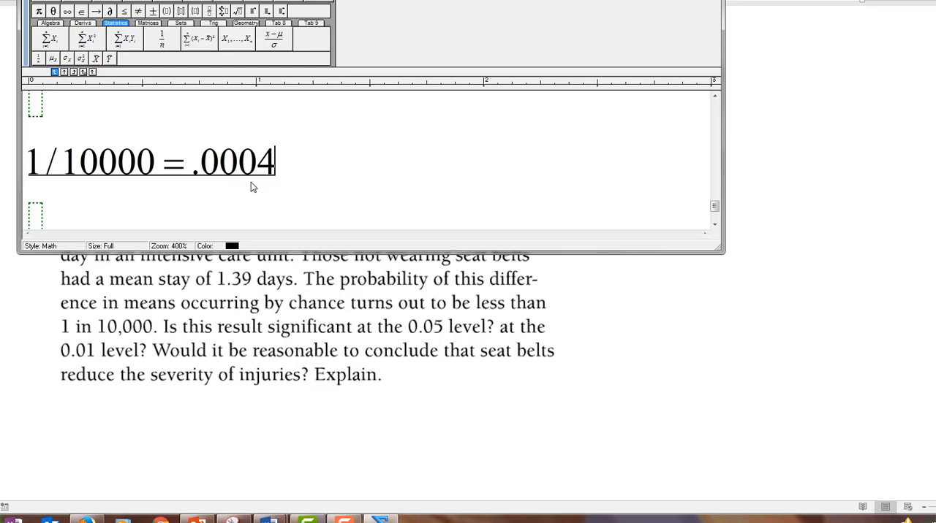
pyautogui.write('< .05')
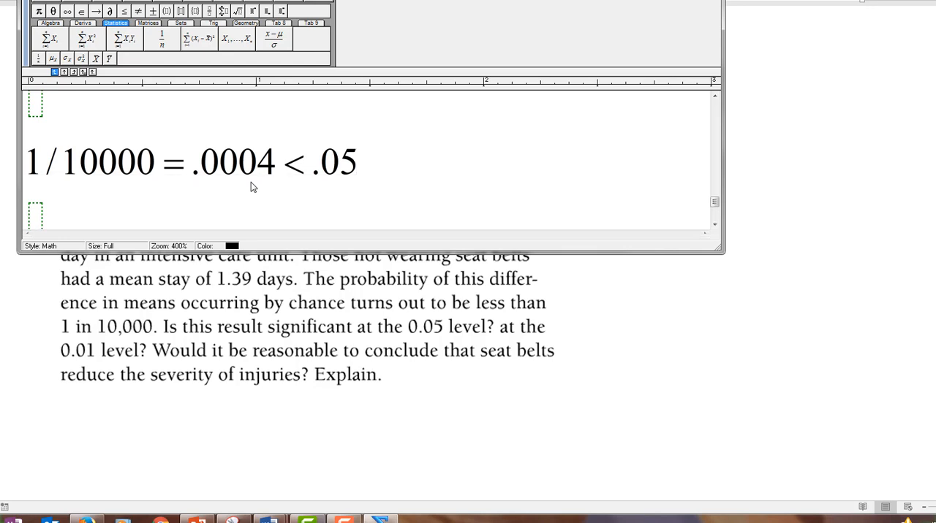
# - Add a second line reading .0004 < .01
pyautogui.write('.0004')
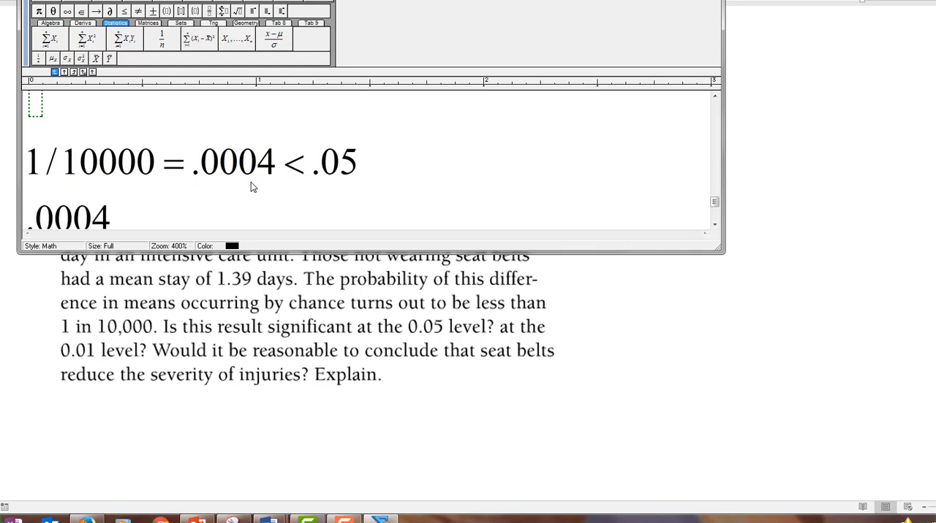
pyautogui.write('<')
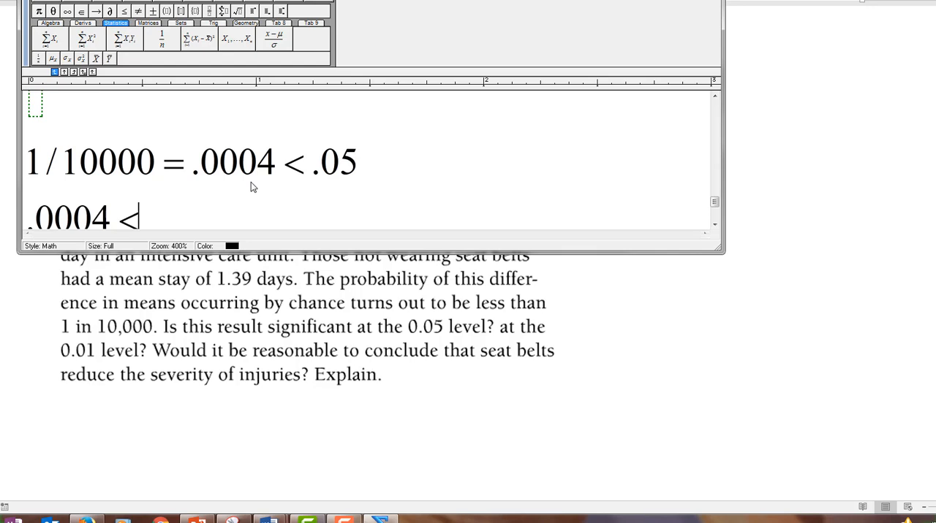
pyautogui.write('.01')
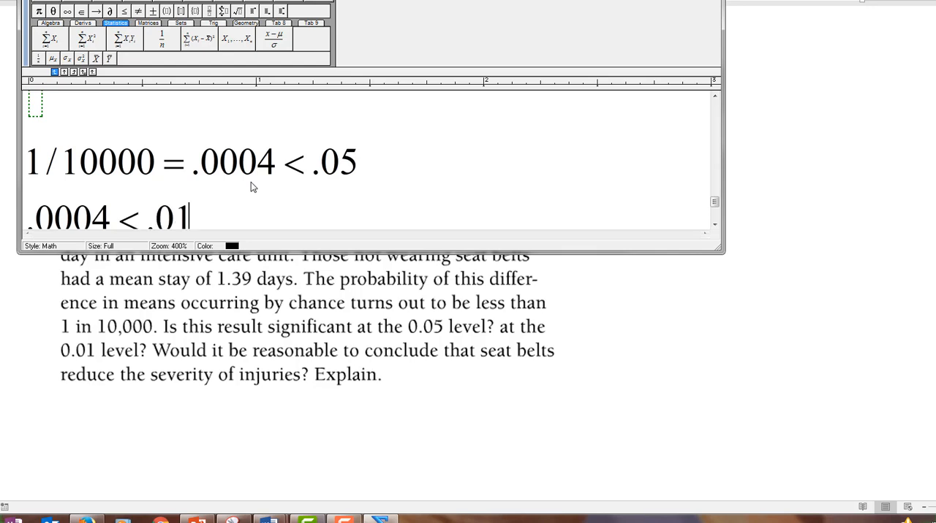
pyautogui.moveTo(124, 265)
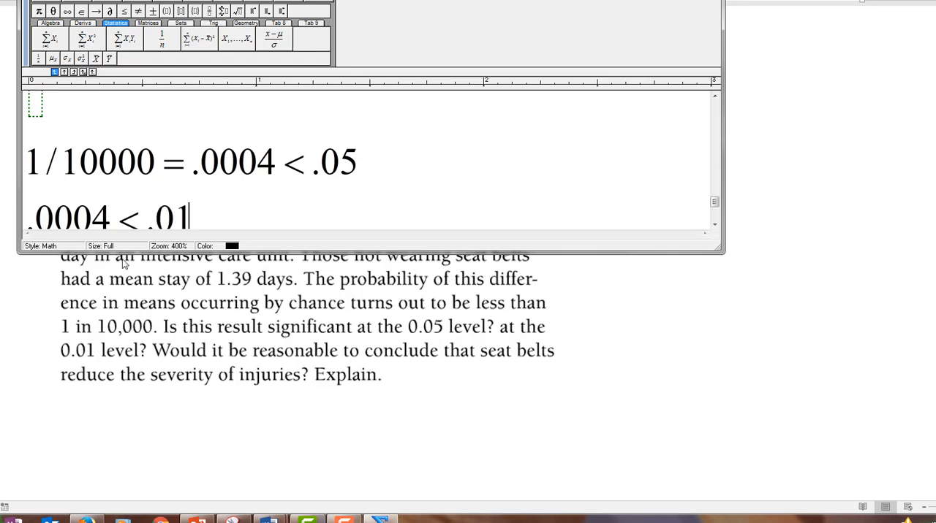
pyautogui.moveTo(386, 253)
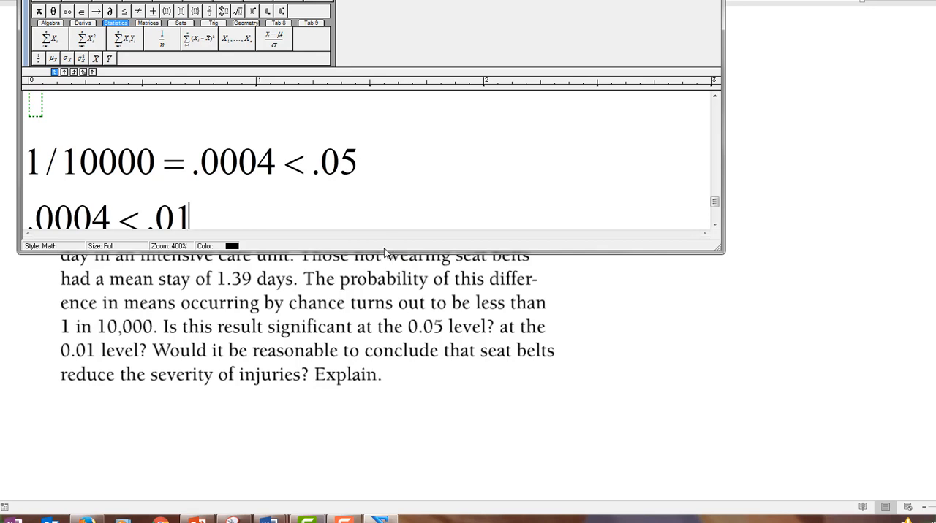